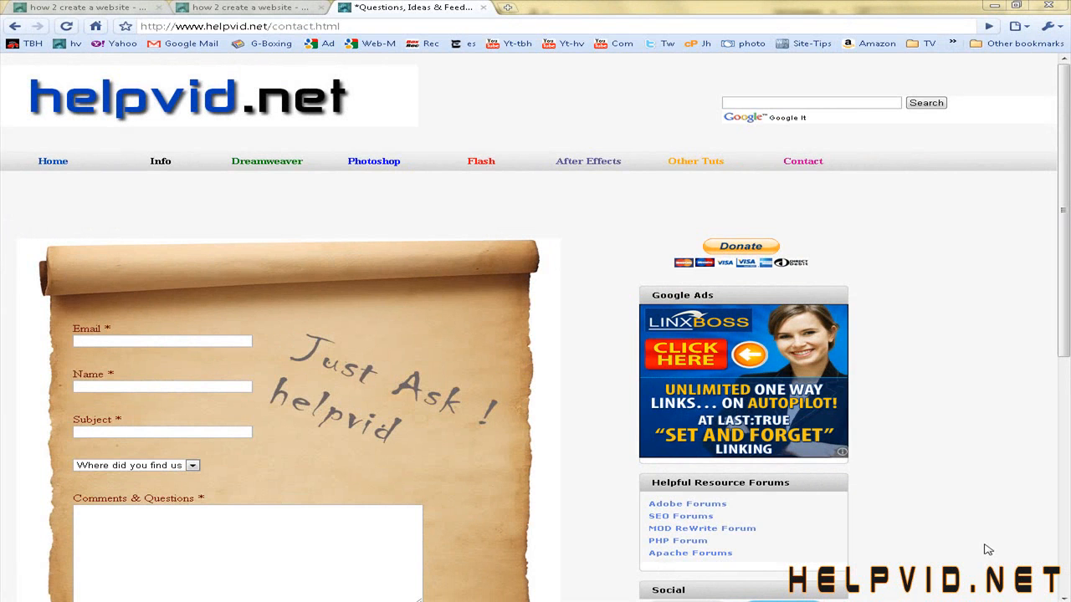
mouse_move(23, 484)
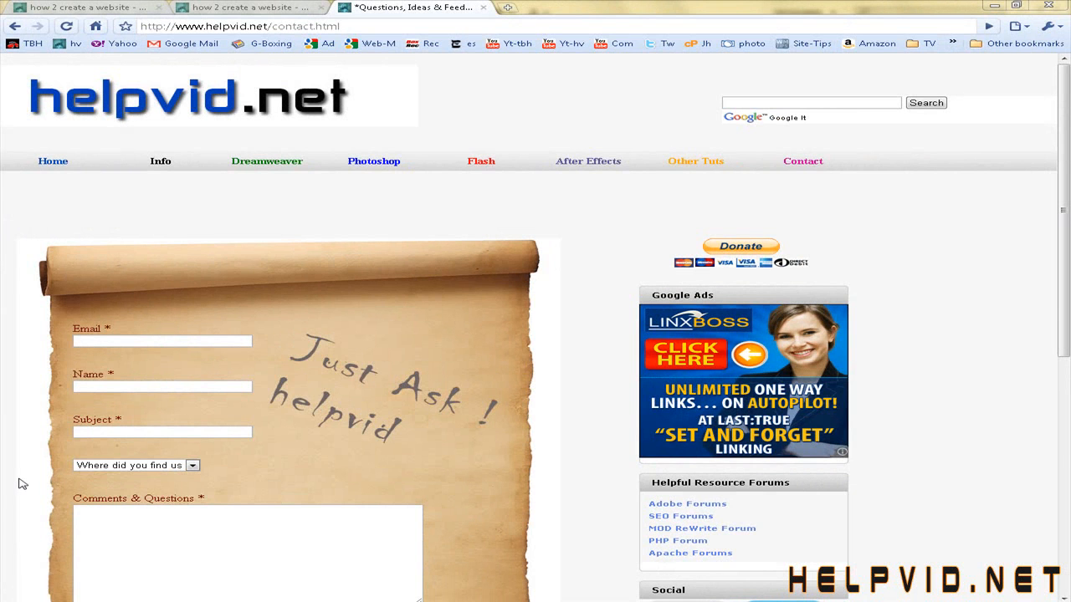
Scroll down the helpvid contact page.
scroll(down, 3)
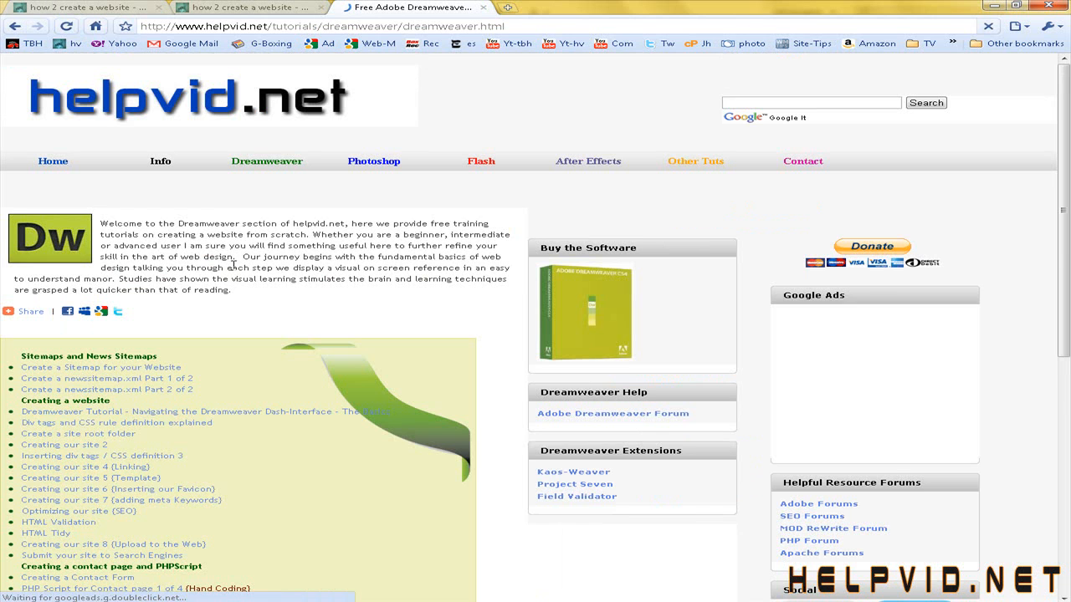
scroll(down, 3)
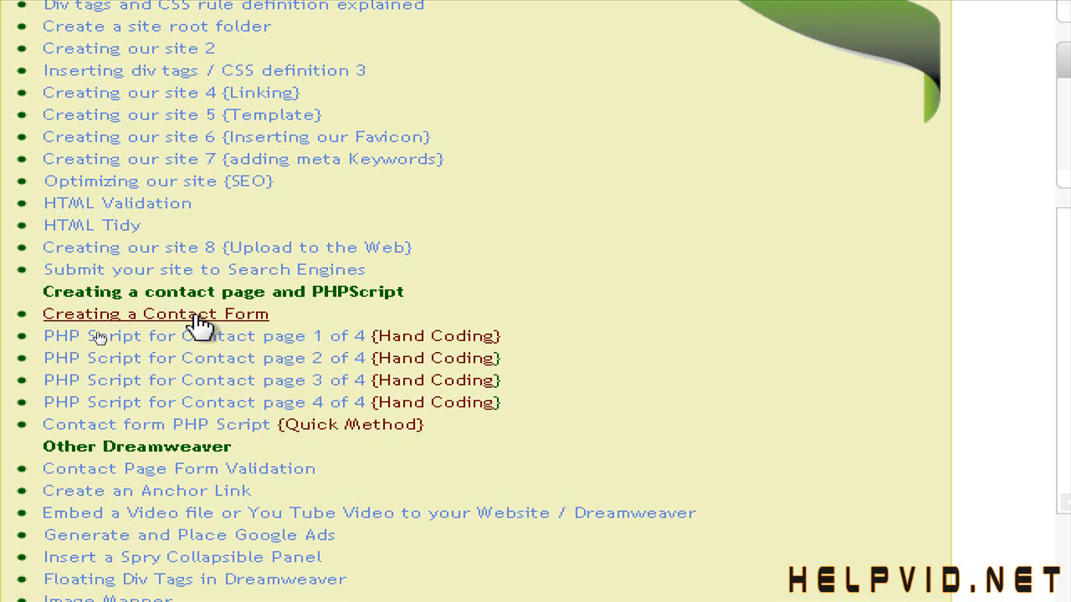
mouse_move(193, 336)
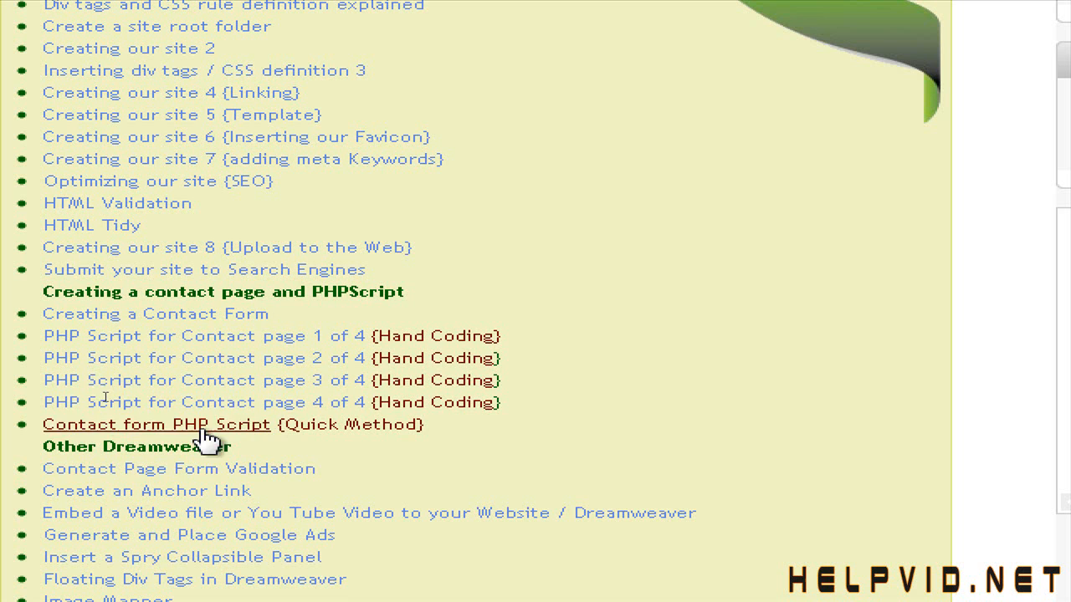
mouse_move(226, 486)
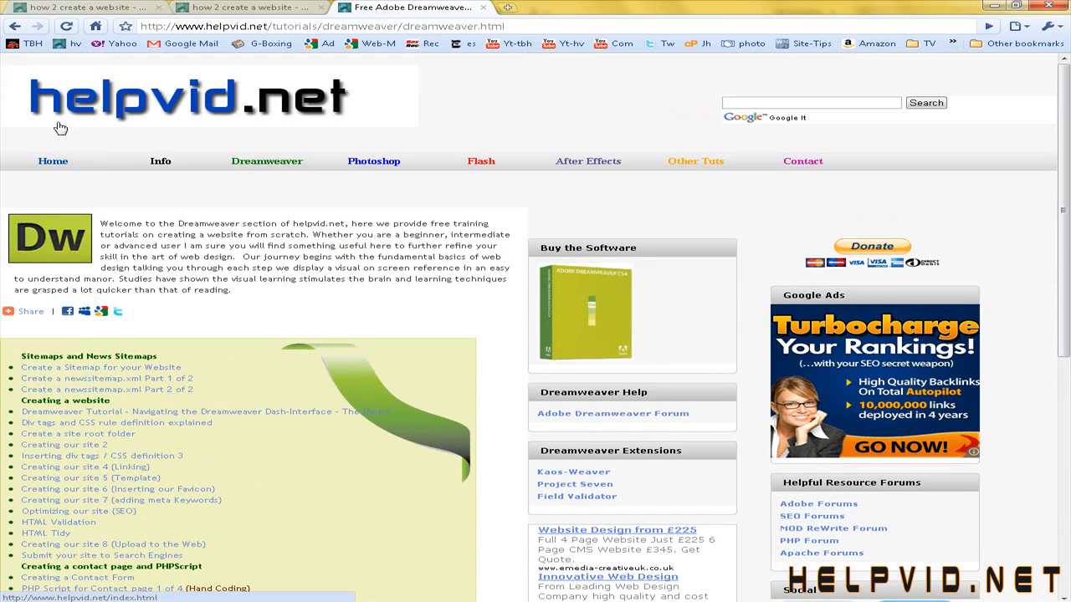
Return to the helpvid home page and open the Contact Form PHP Script page.
click(53, 160)
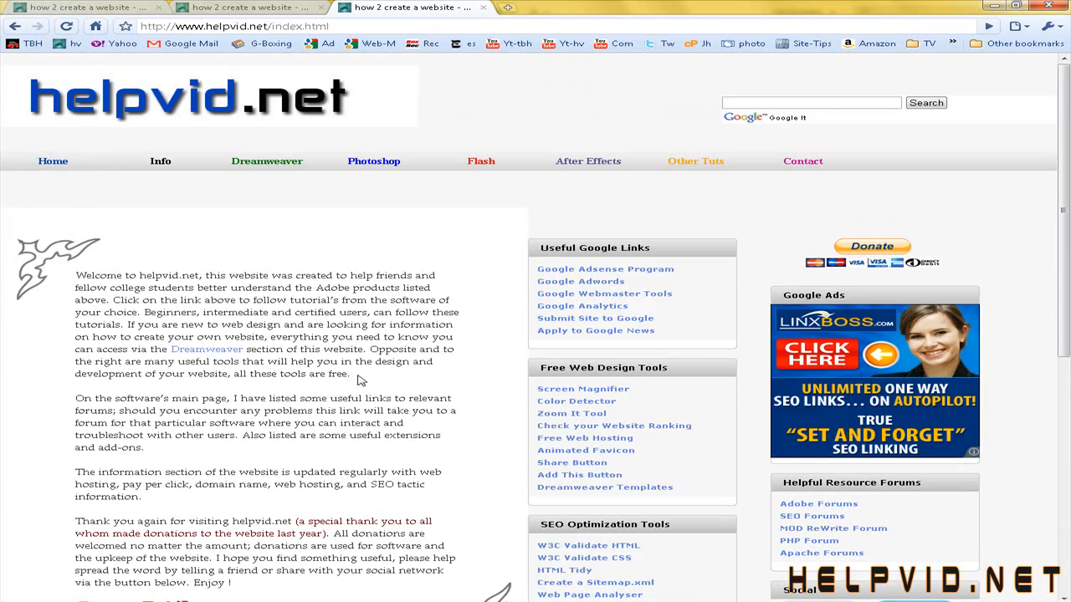
scroll(down, 3)
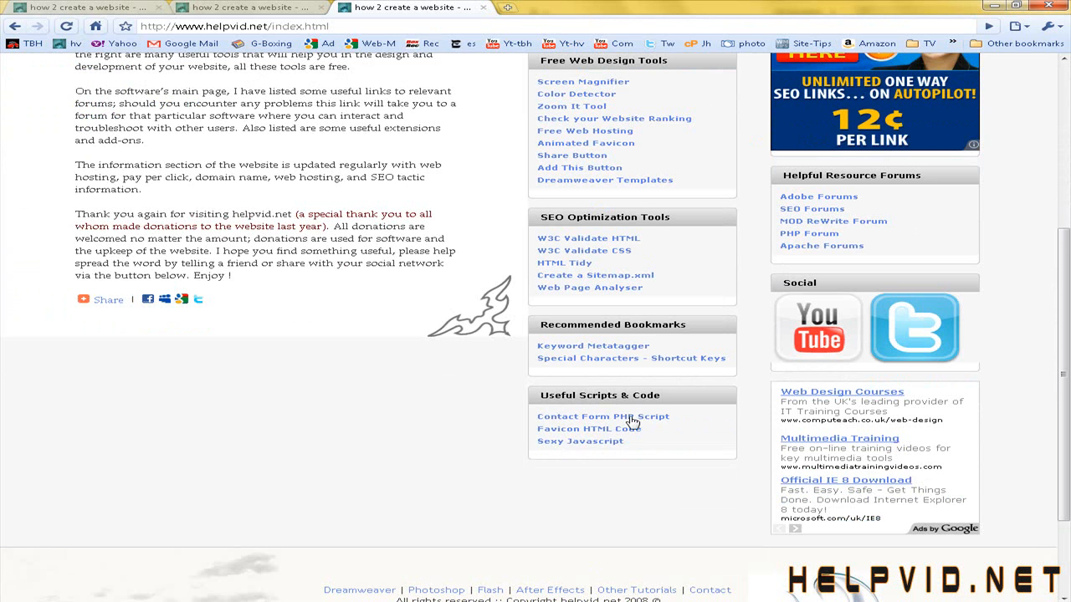
click(602, 416)
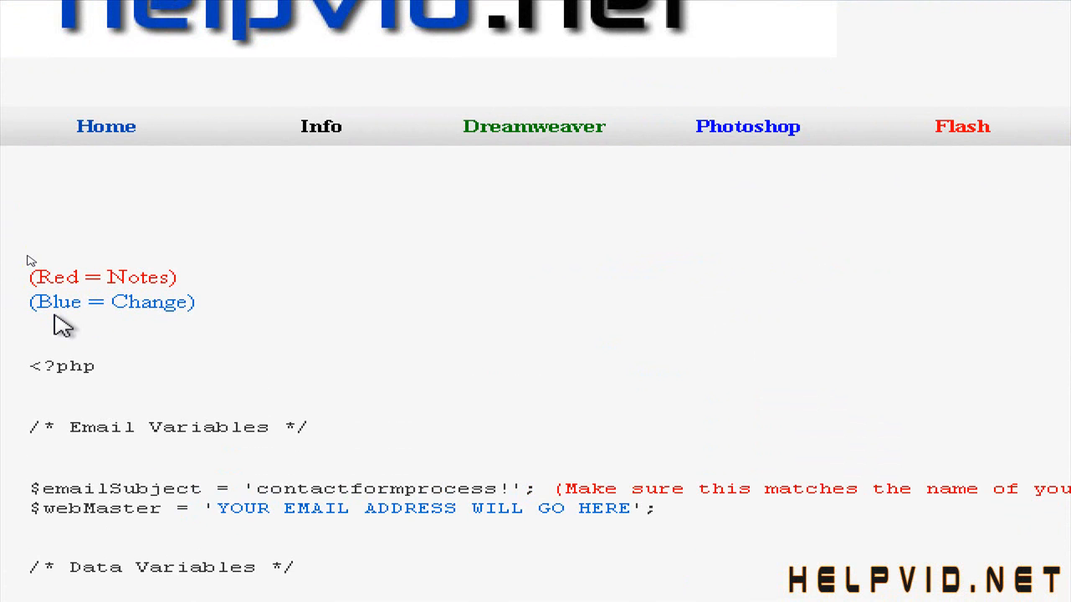
Read through the PHP script, highlighting the website address placeholder in the redirect line.
scroll(down, 3)
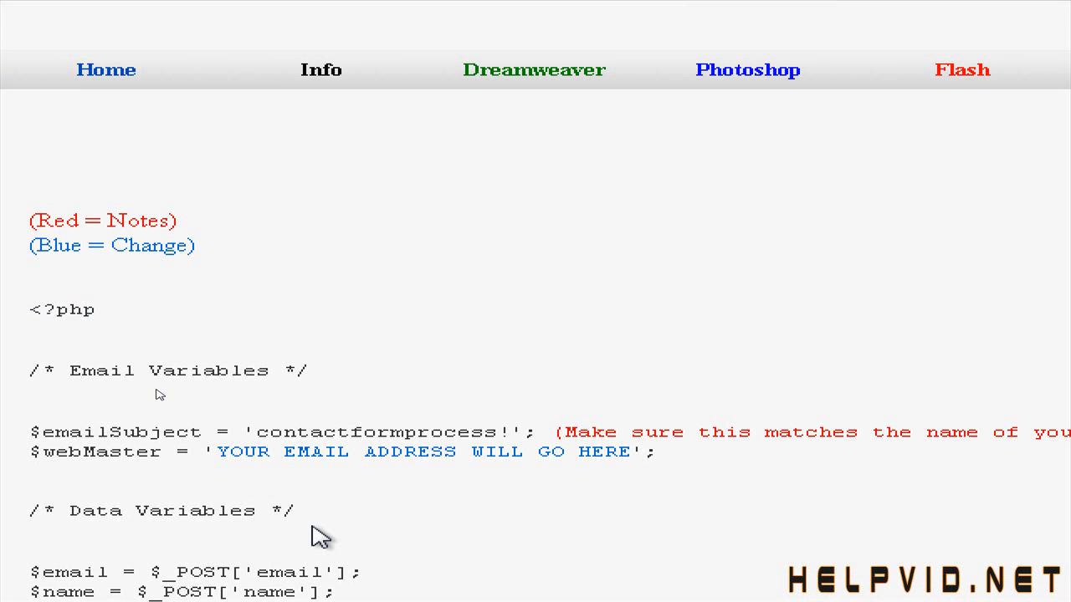
scroll(down, 3)
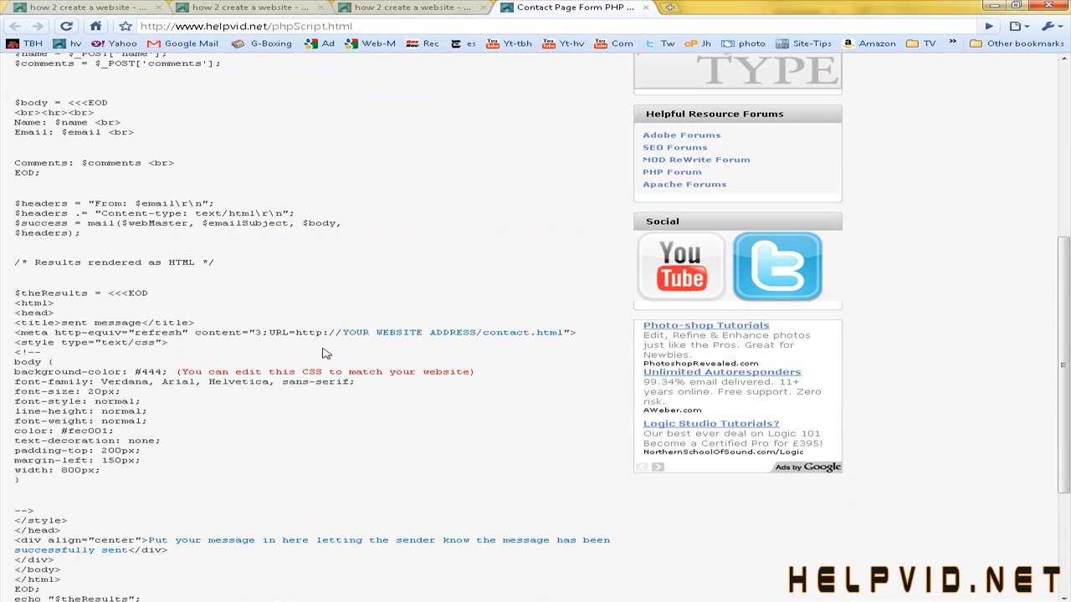
drag(343, 332, 556, 332)
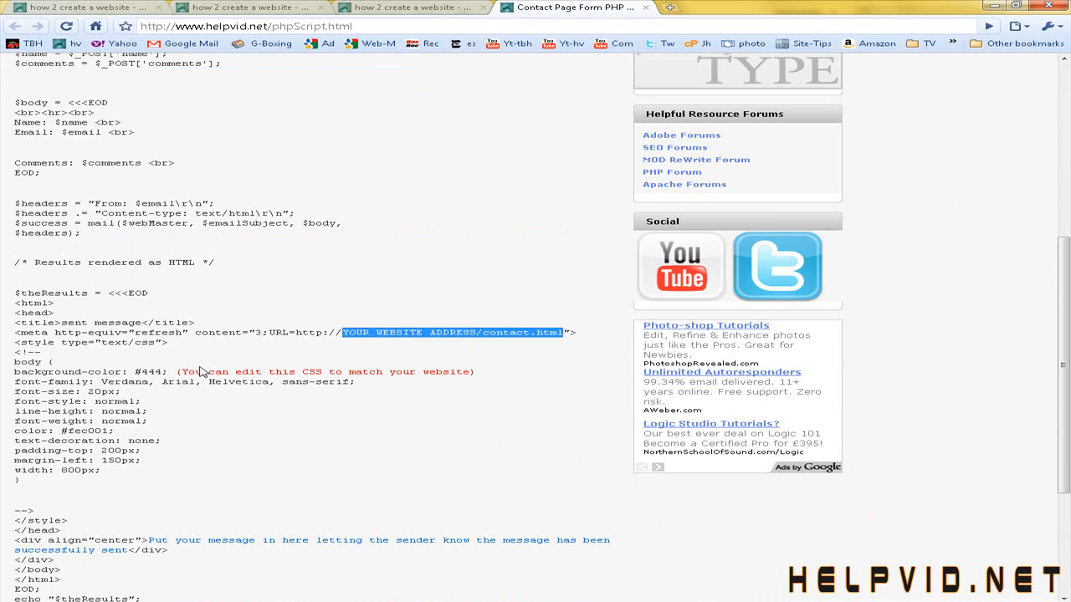
mouse_move(287, 456)
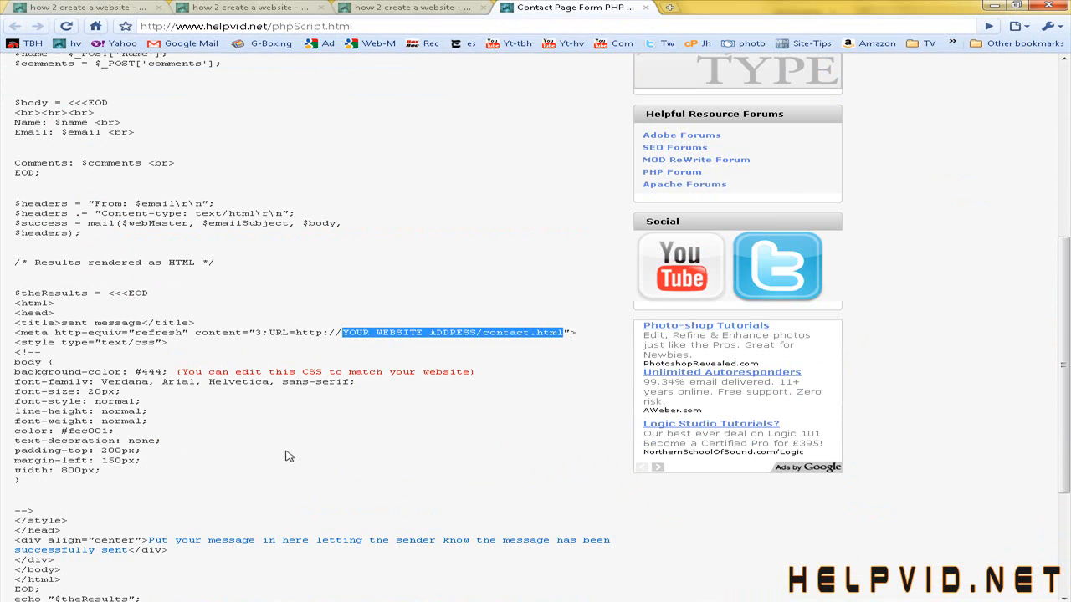
scroll(down, 3)
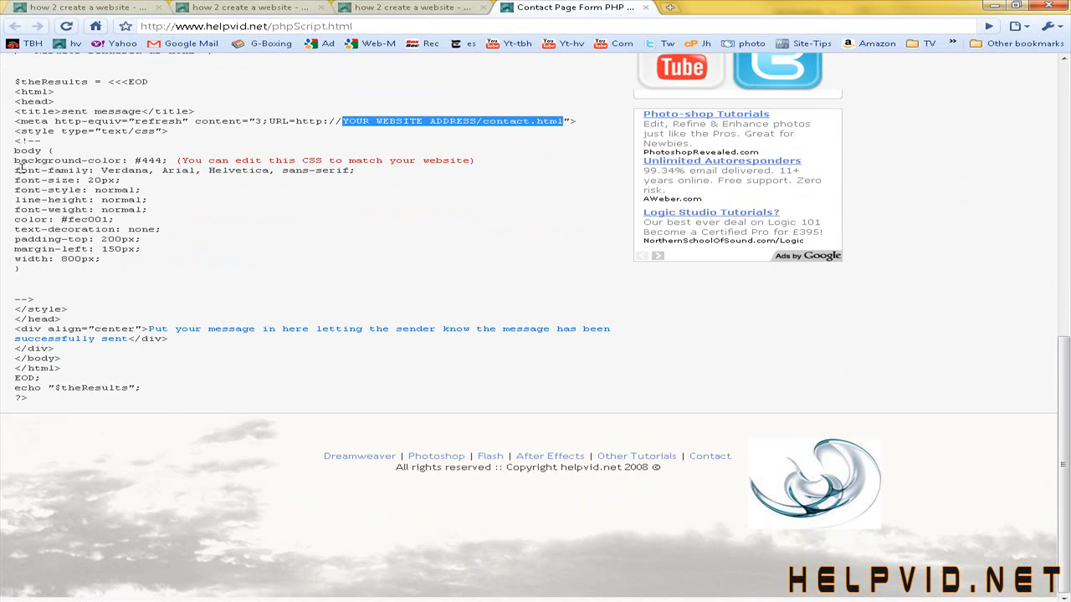
click(136, 263)
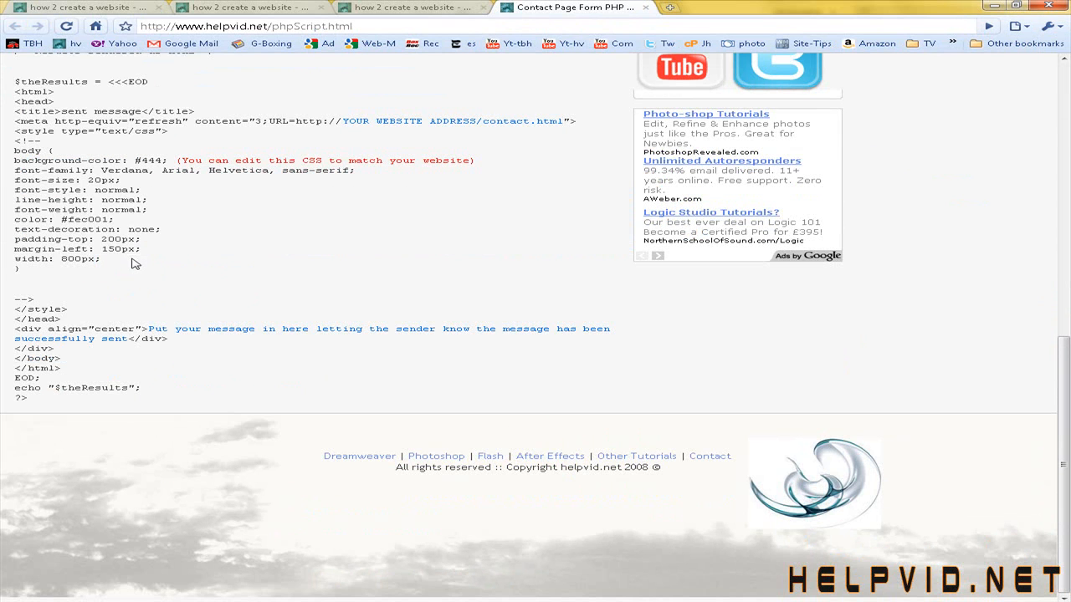
drag(17, 199, 159, 228)
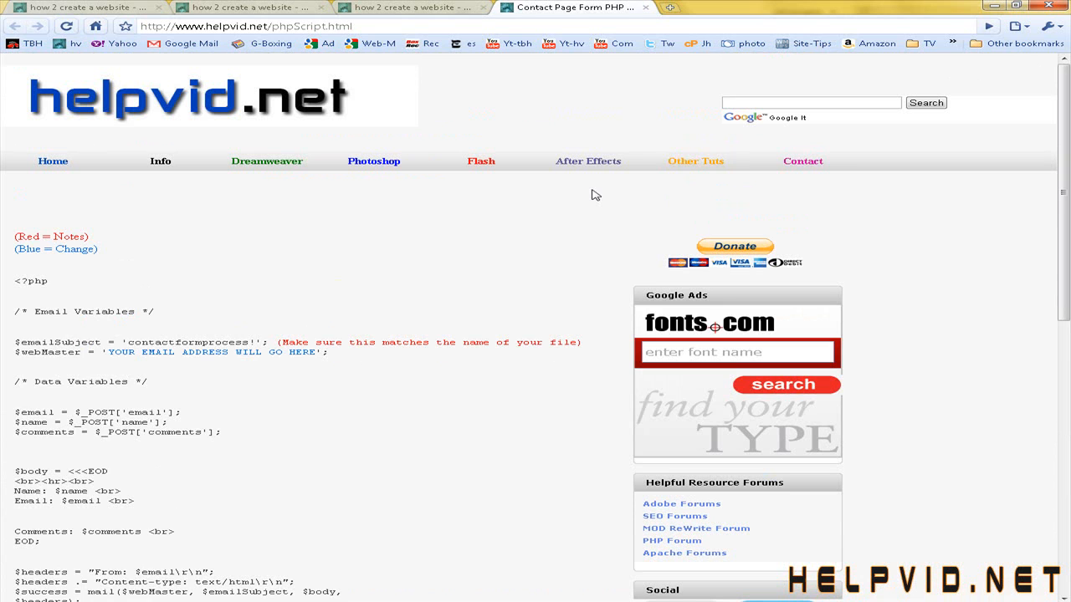
Fill the helpvid contact form (helpvid, mark, help), submit without comments, and dismiss the warning.
click(802, 160)
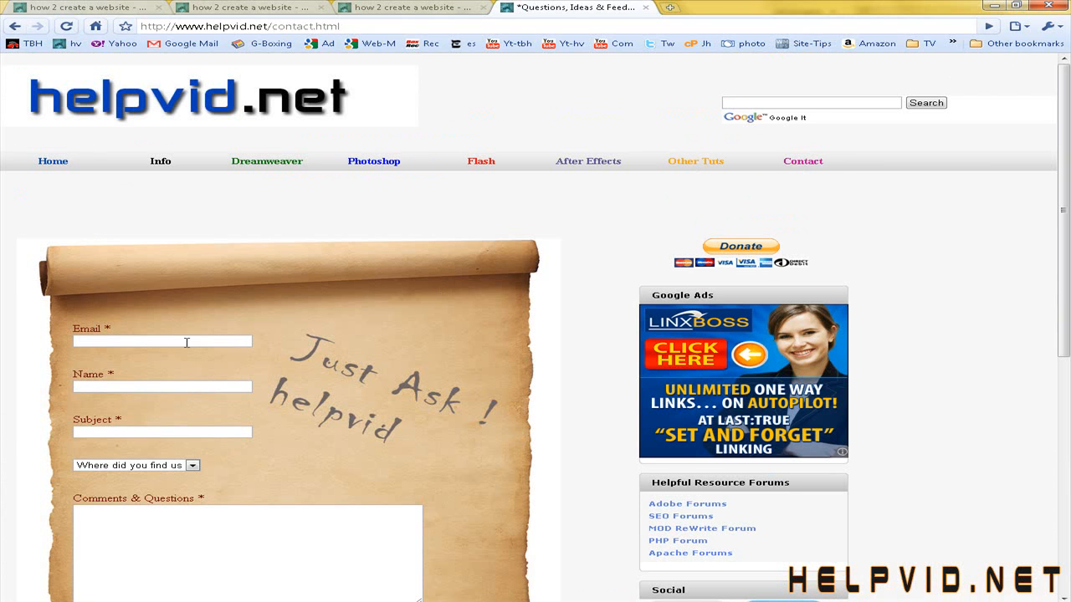
click(163, 341)
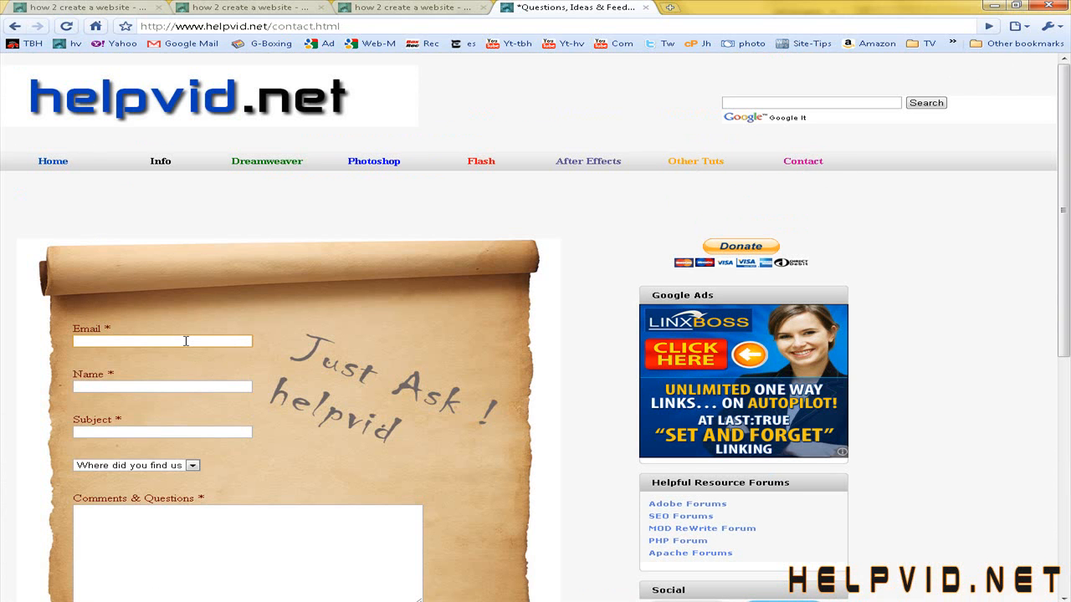
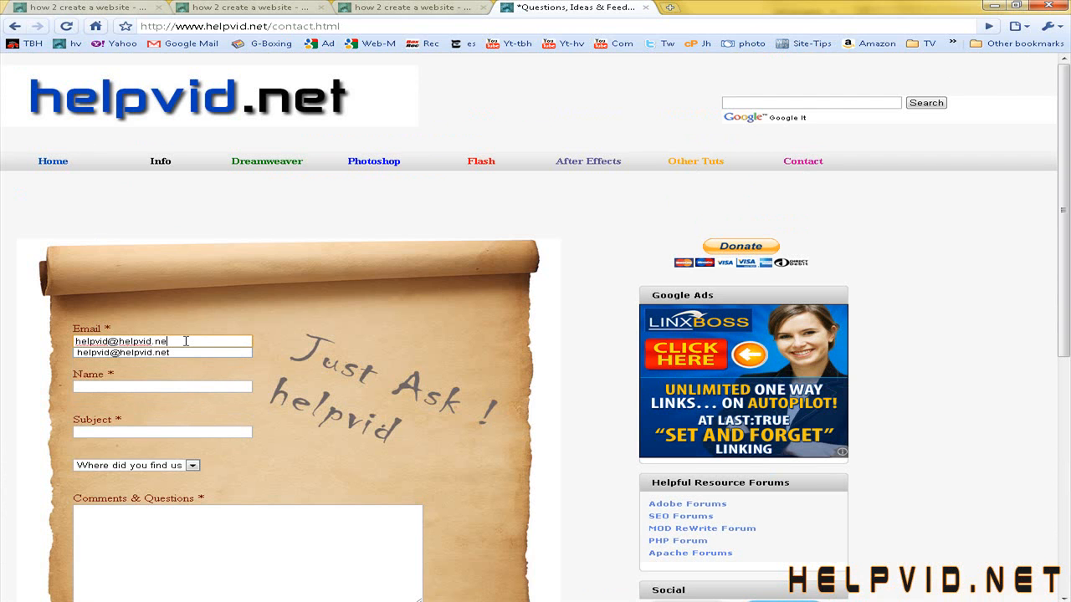
text(m)
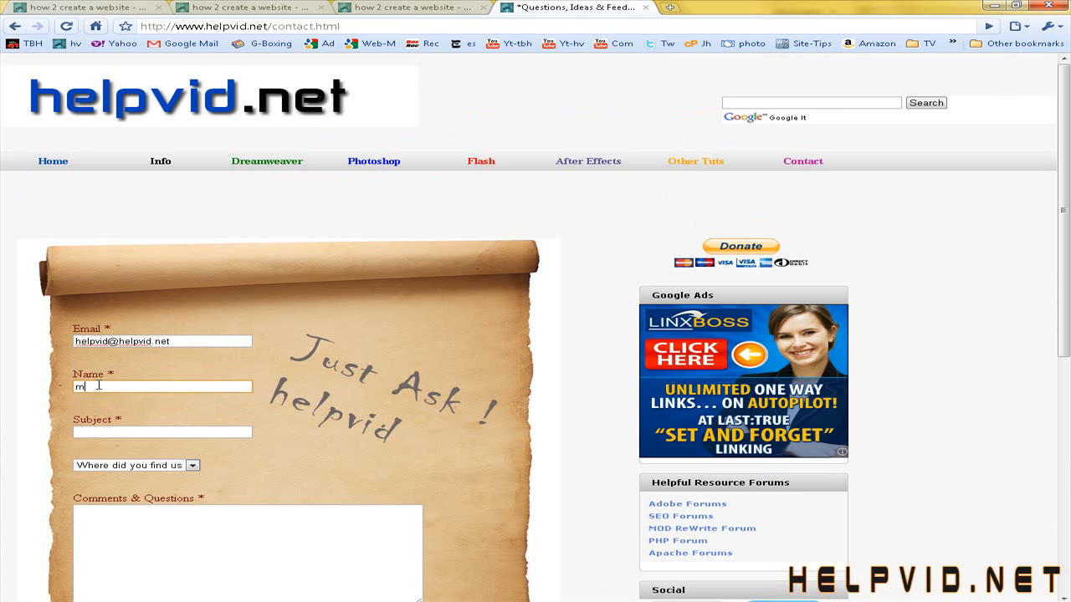
text(ark)
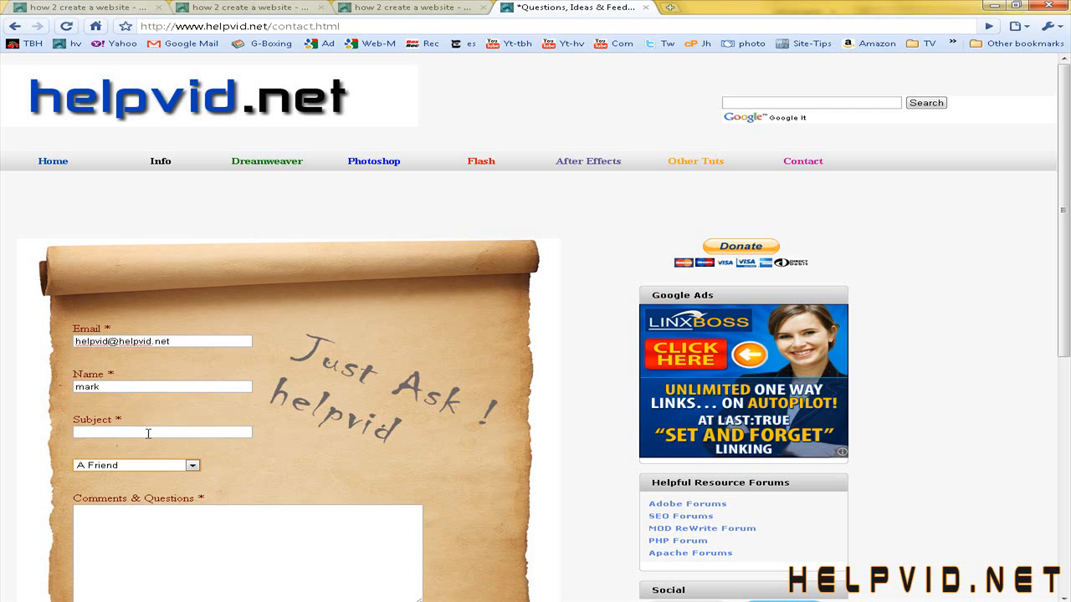
text(help)
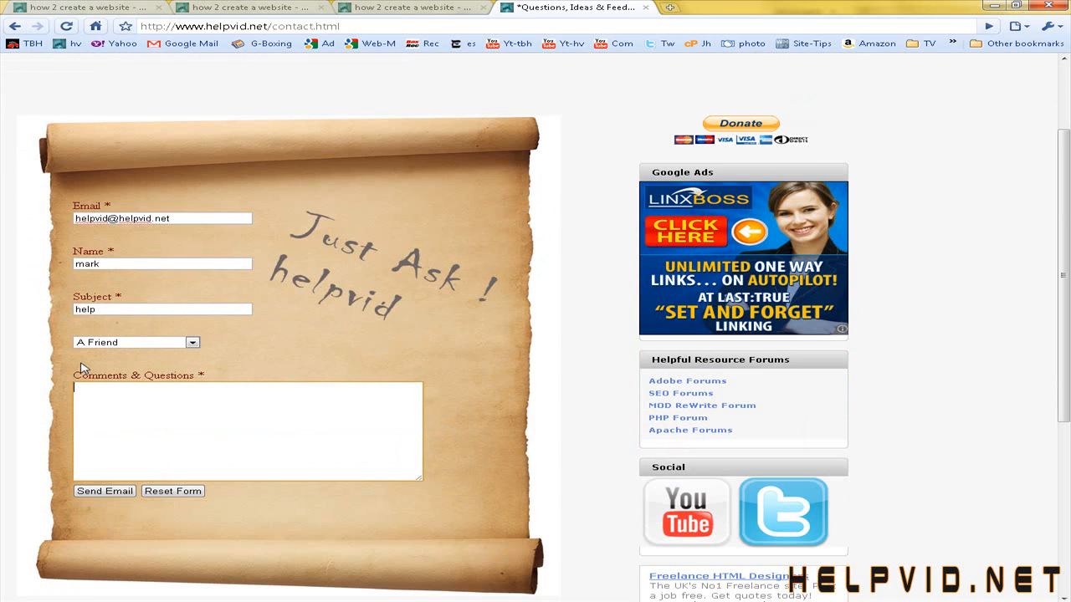
click(103, 491)
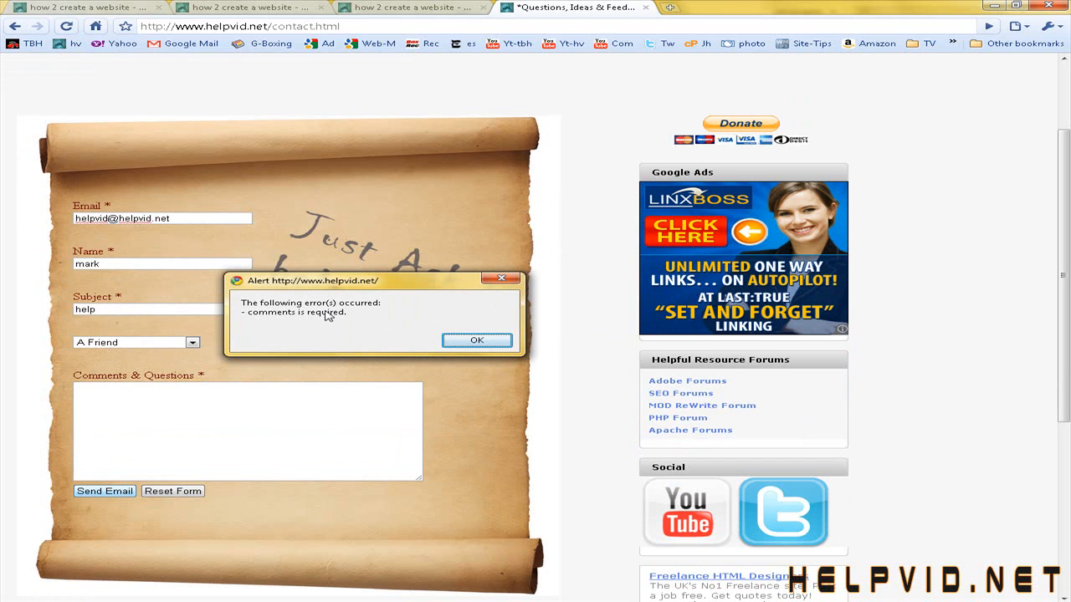
mouse_move(434, 305)
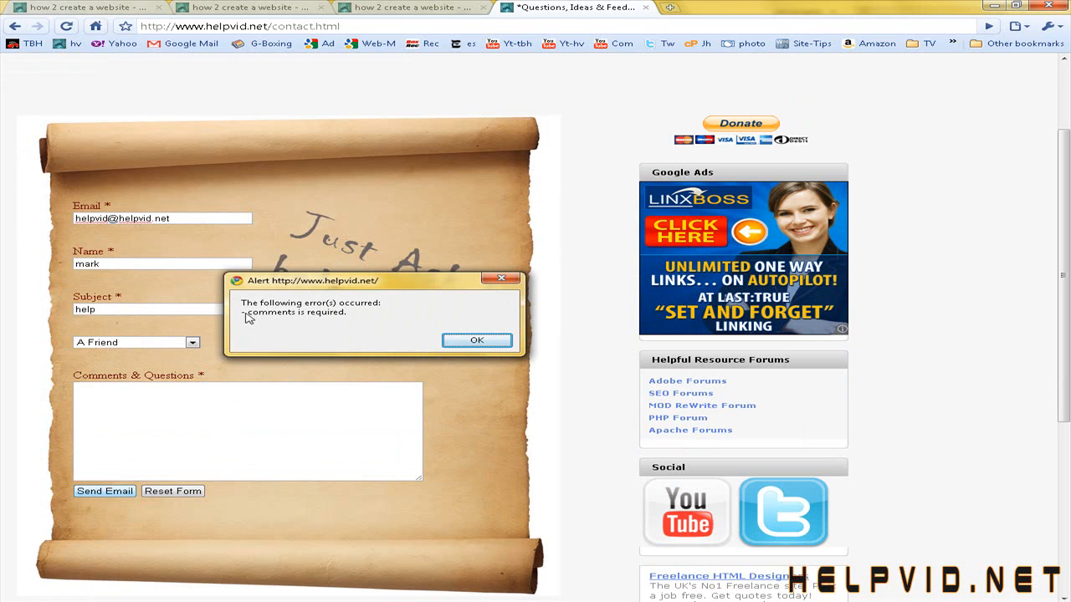
click(477, 340)
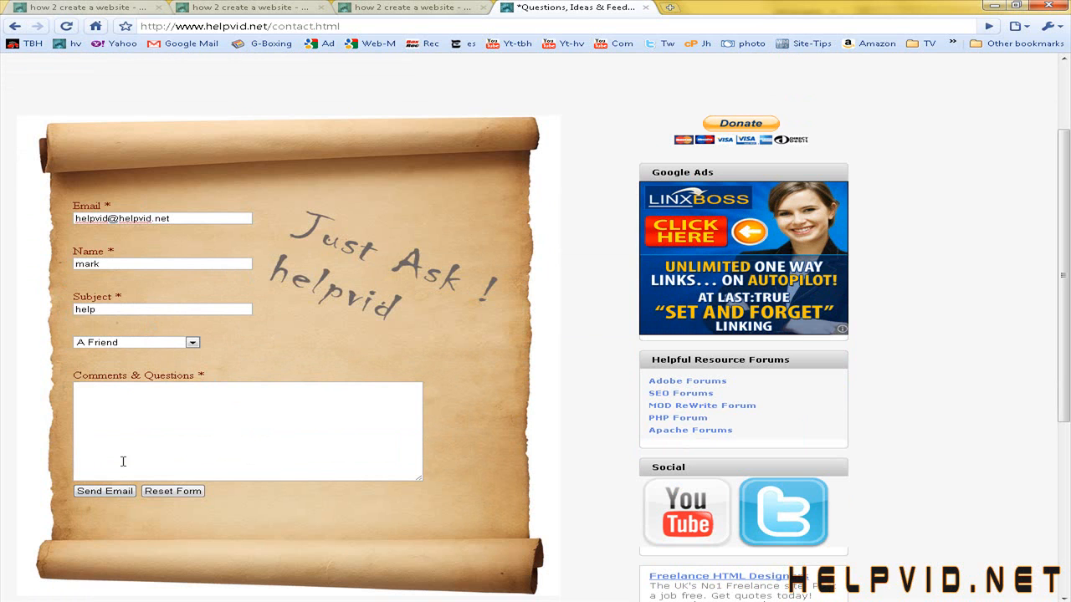
mouse_move(309, 310)
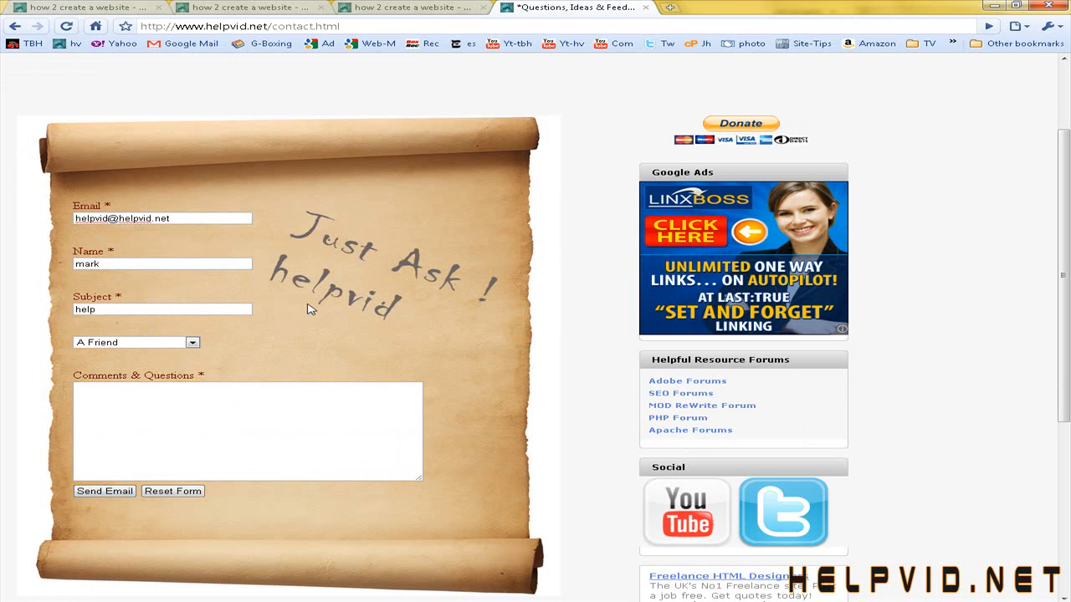
Replace the Comments & Questions text with 'help' and submit the form with Send Email.
double_click(122, 219)
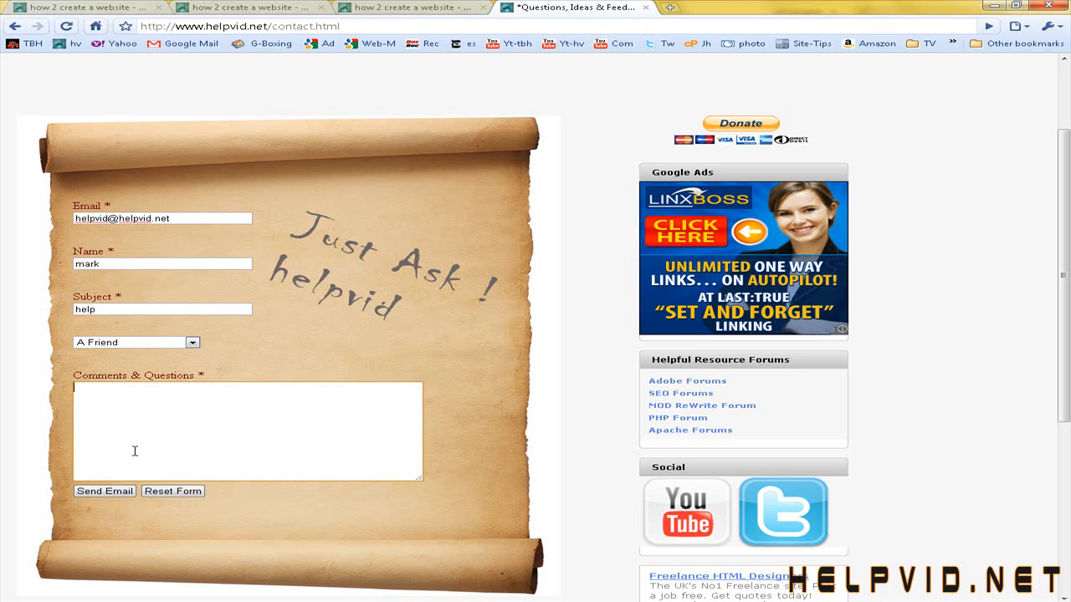
text(help)
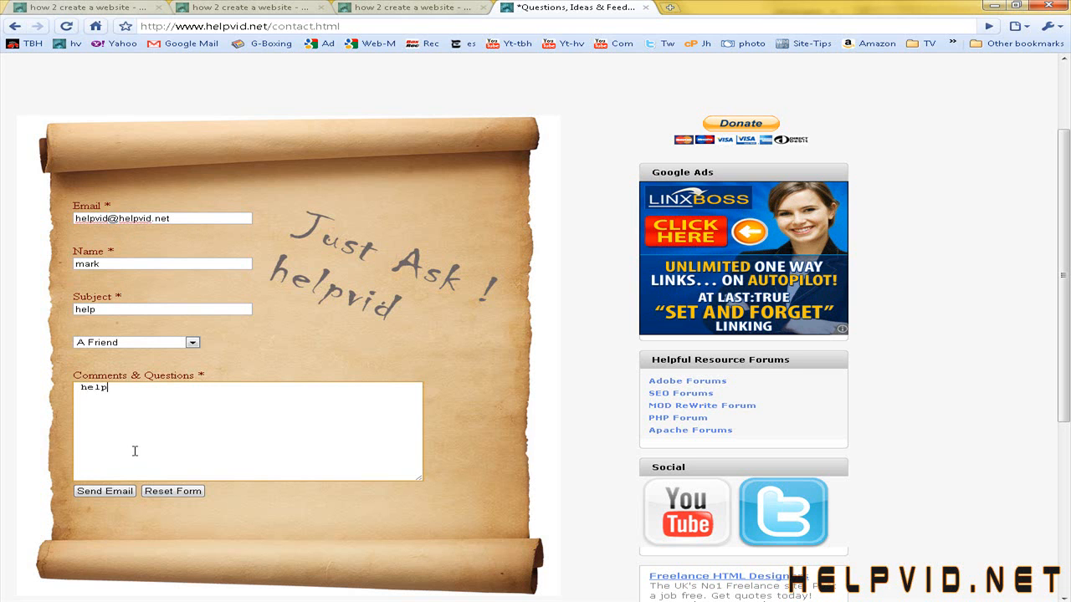
text(p)
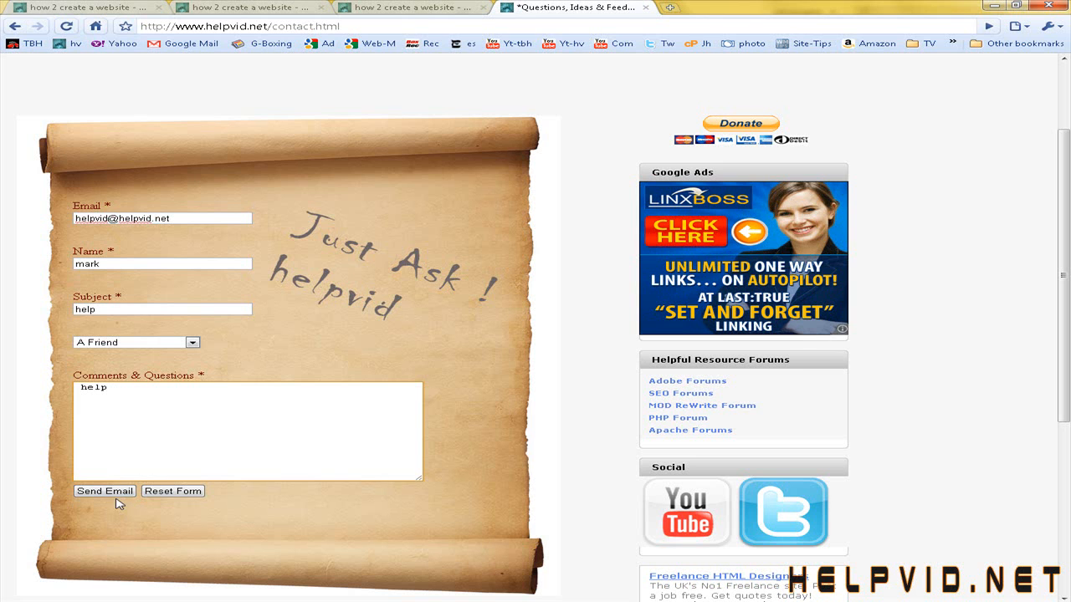
click(104, 491)
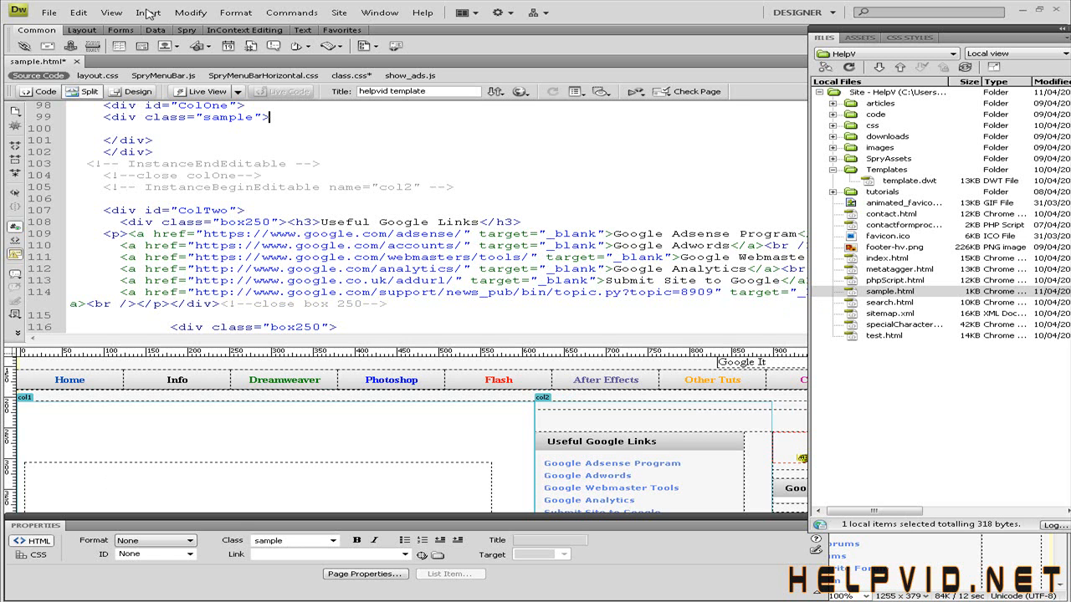
Insert a text field with ID 'name' and label 'Name:', wrapped in a new form tag.
click(148, 12)
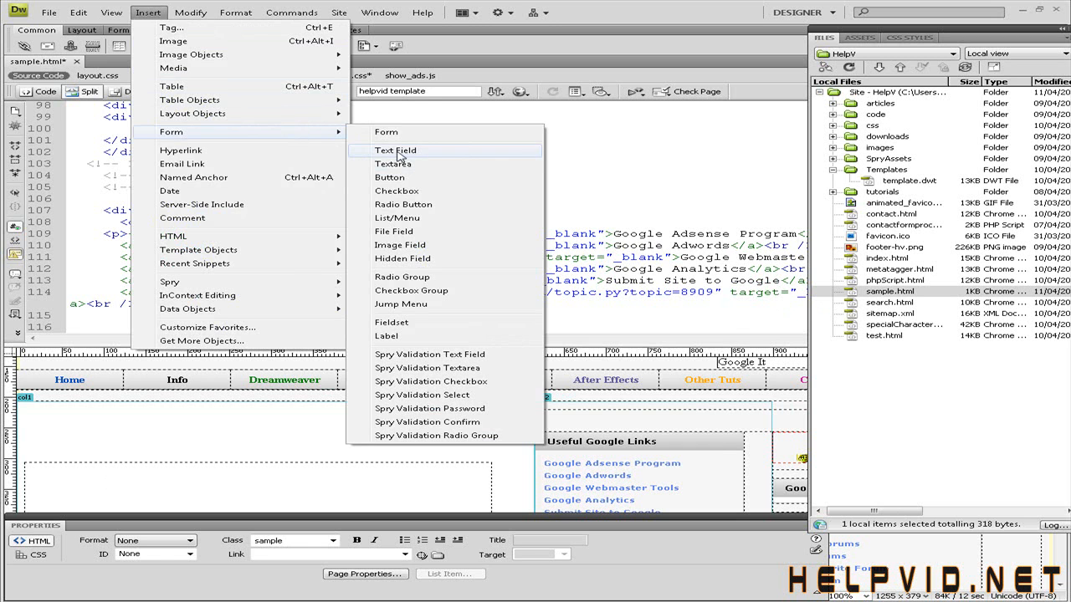
click(395, 150)
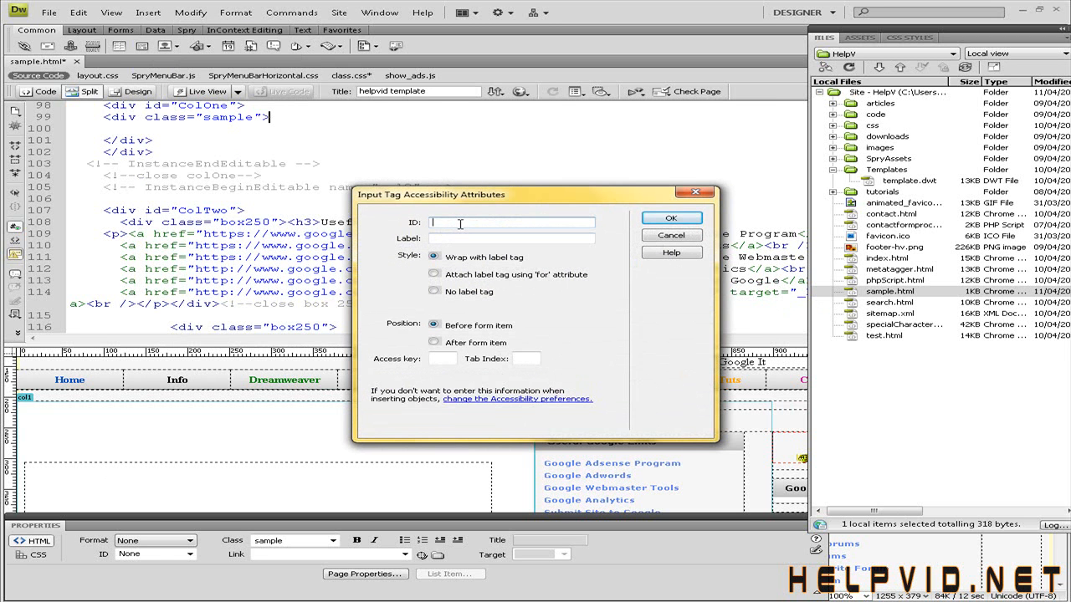
text(name)
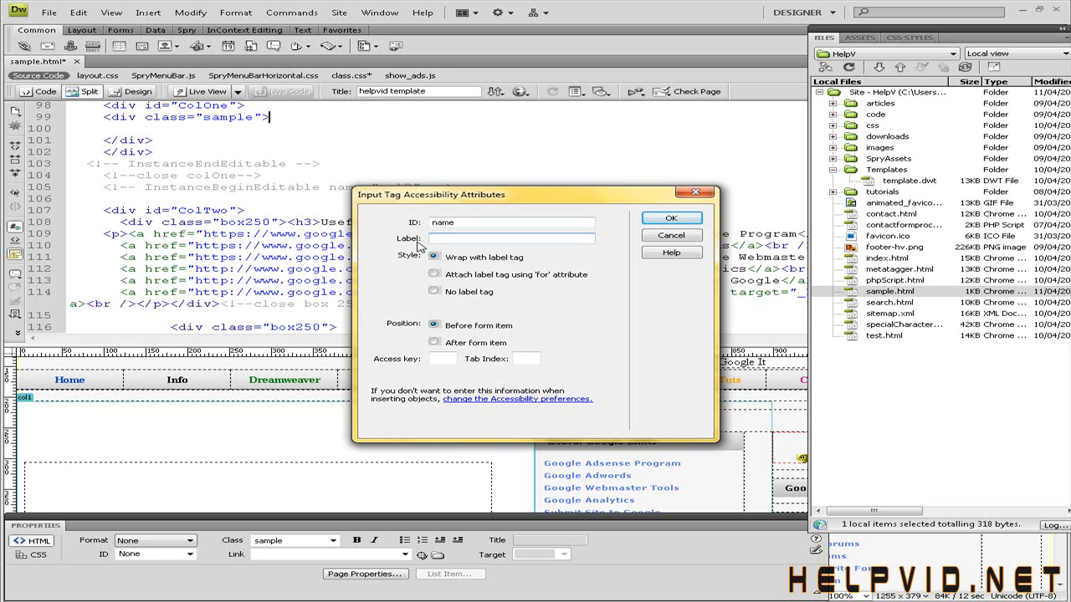
text(Name:)
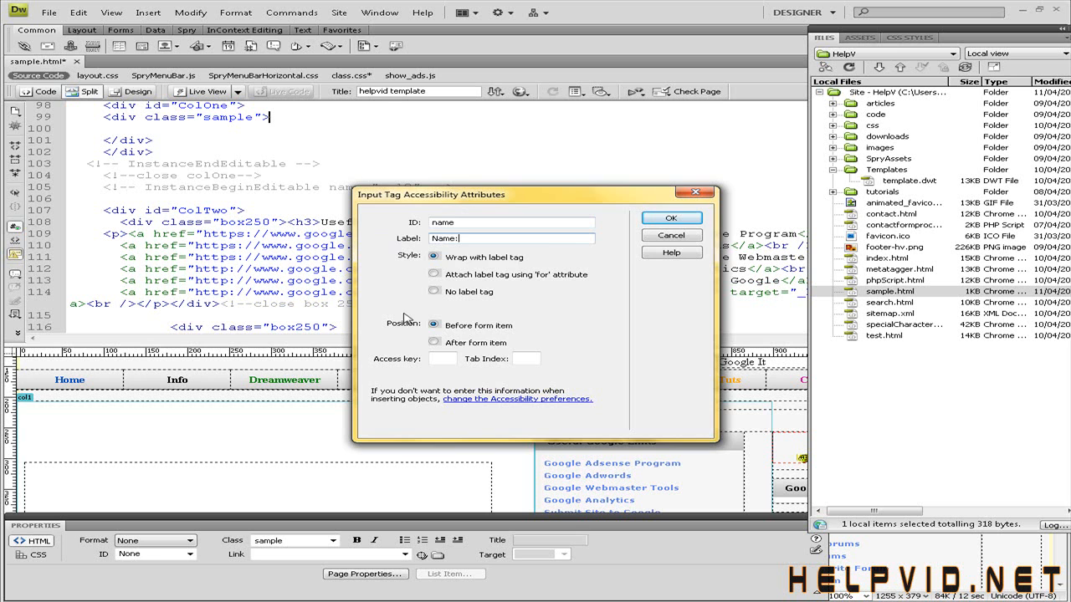
click(670, 218)
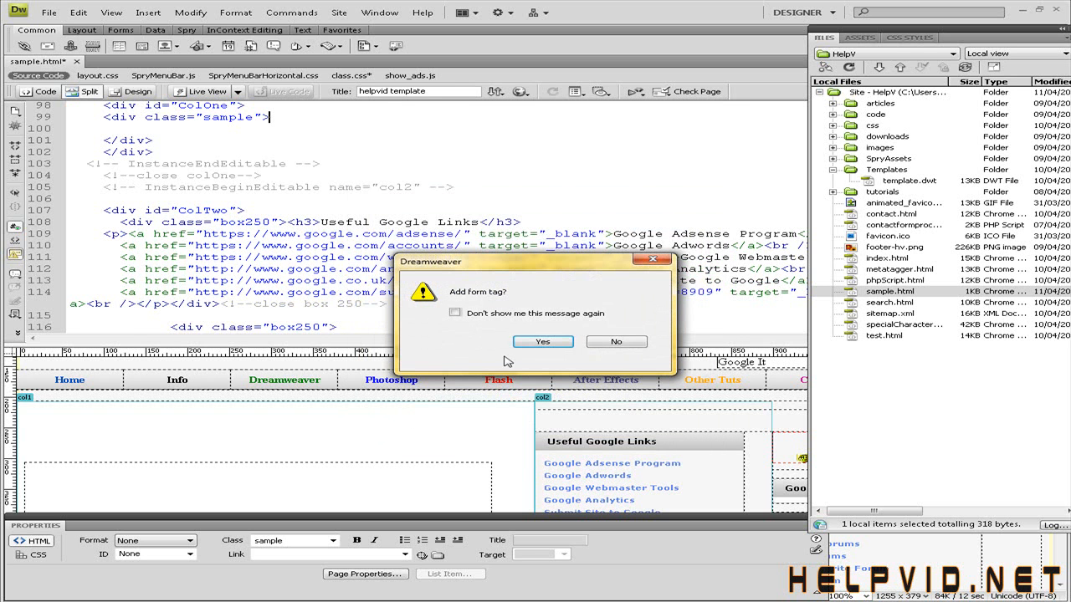
click(543, 342)
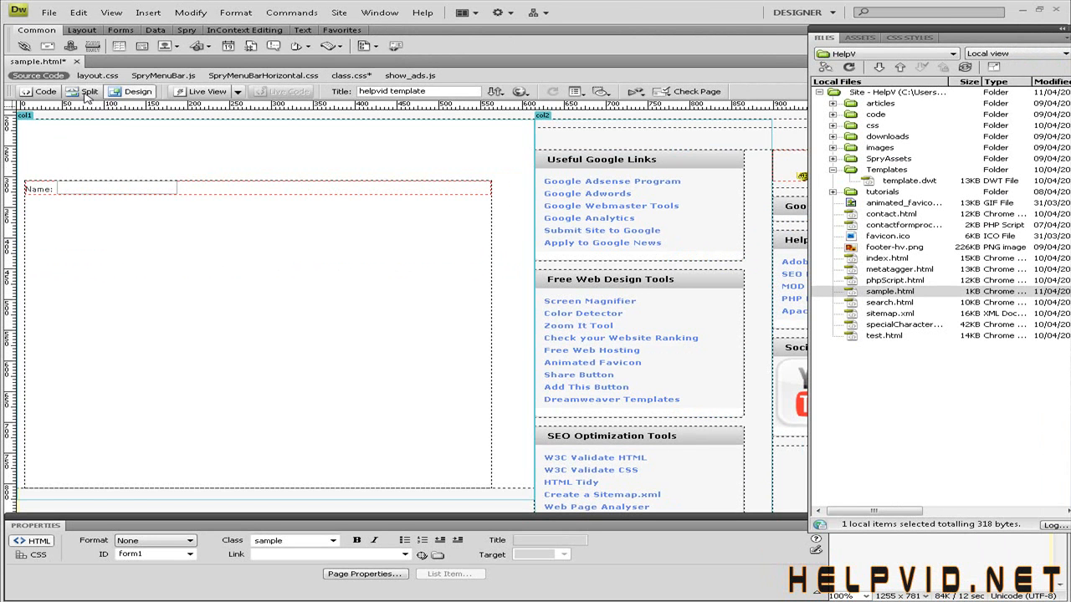
In Split view, add a second <br /> after the Name field and duplicate its code block twice.
click(89, 91)
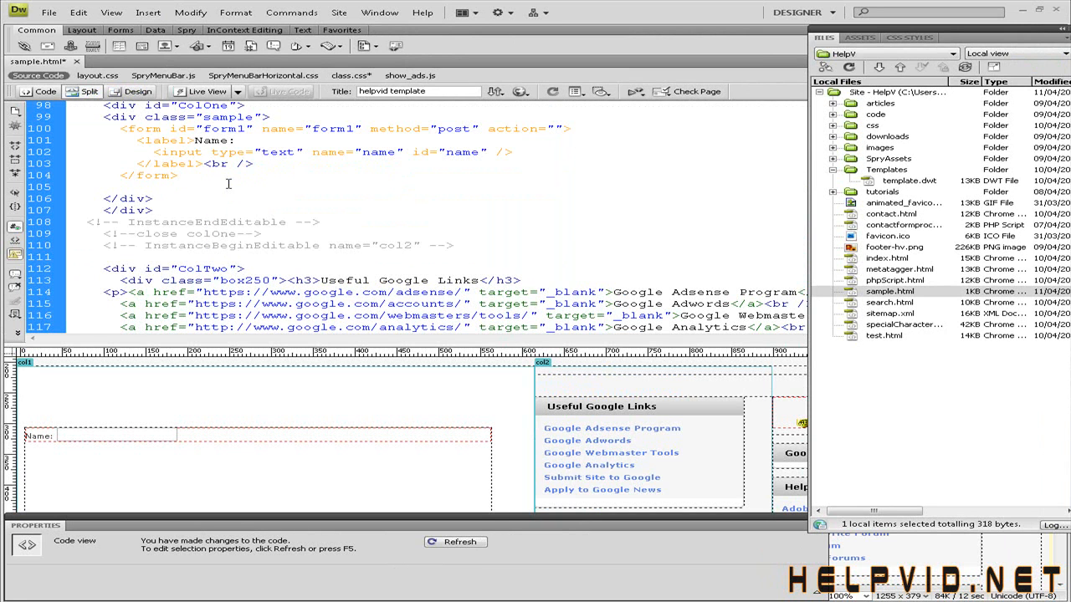
text(<)
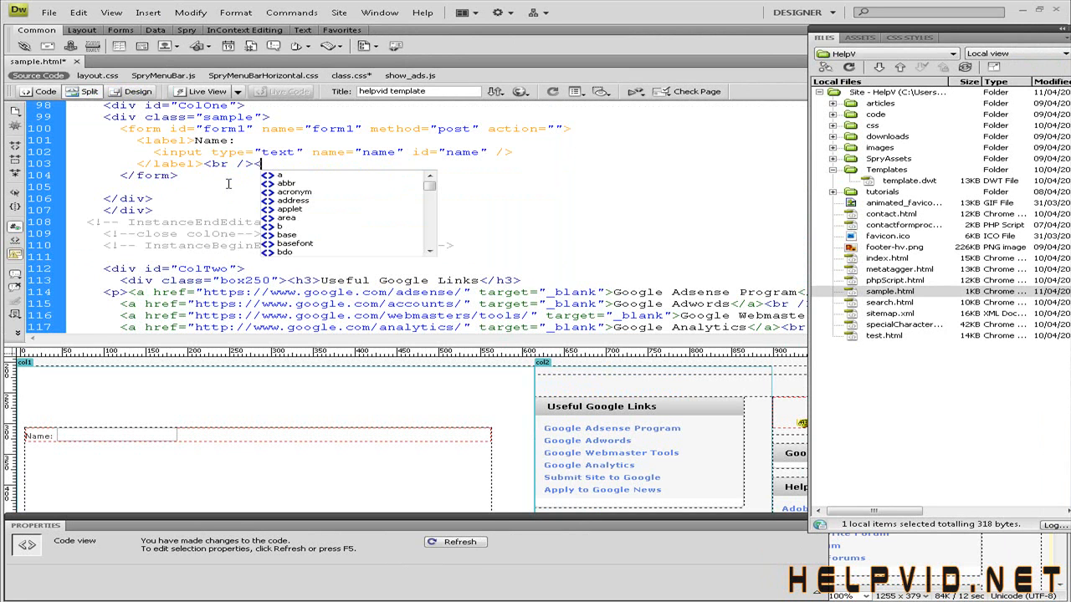
text(br />)
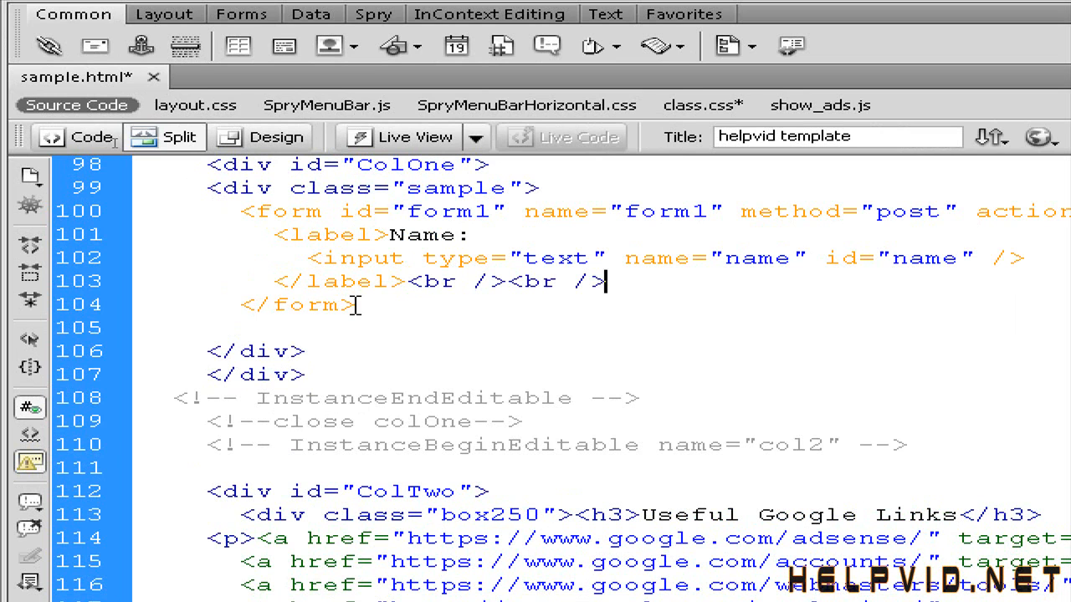
mouse_move(280, 235)
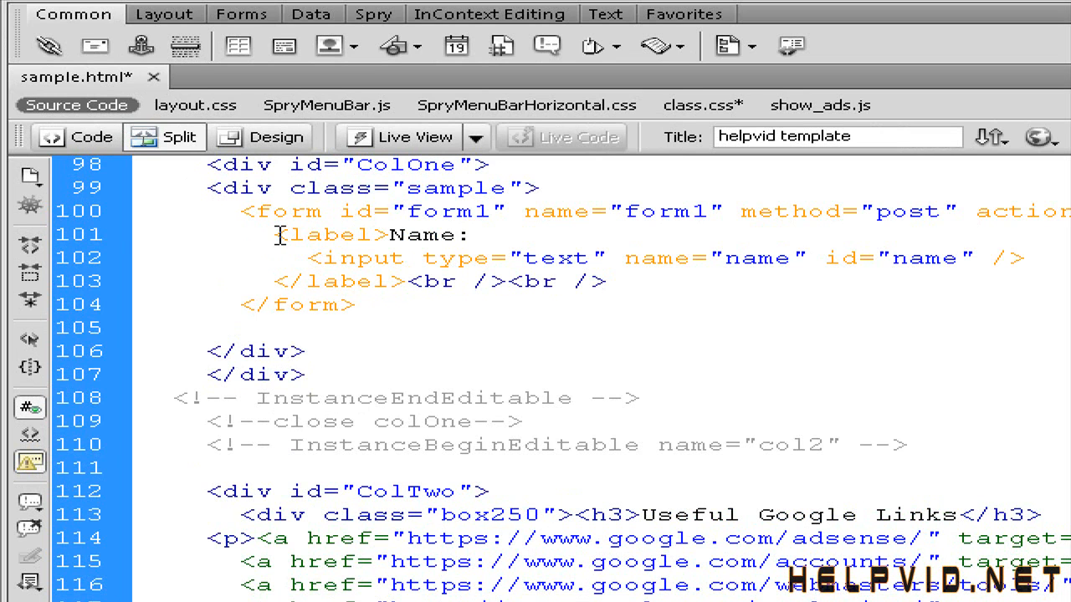
drag(276, 234, 443, 282)
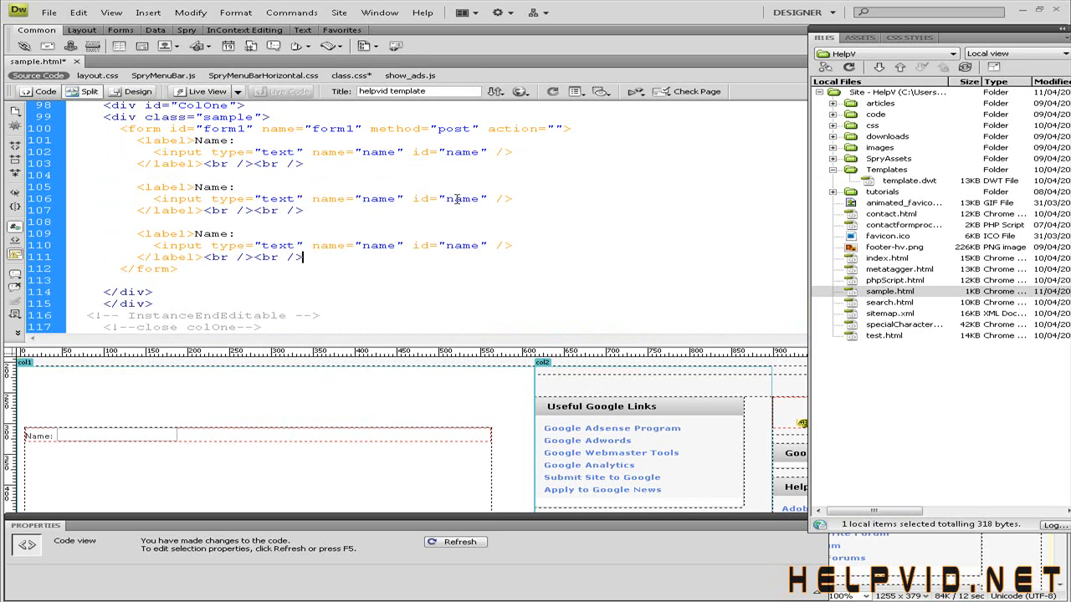
click(456, 542)
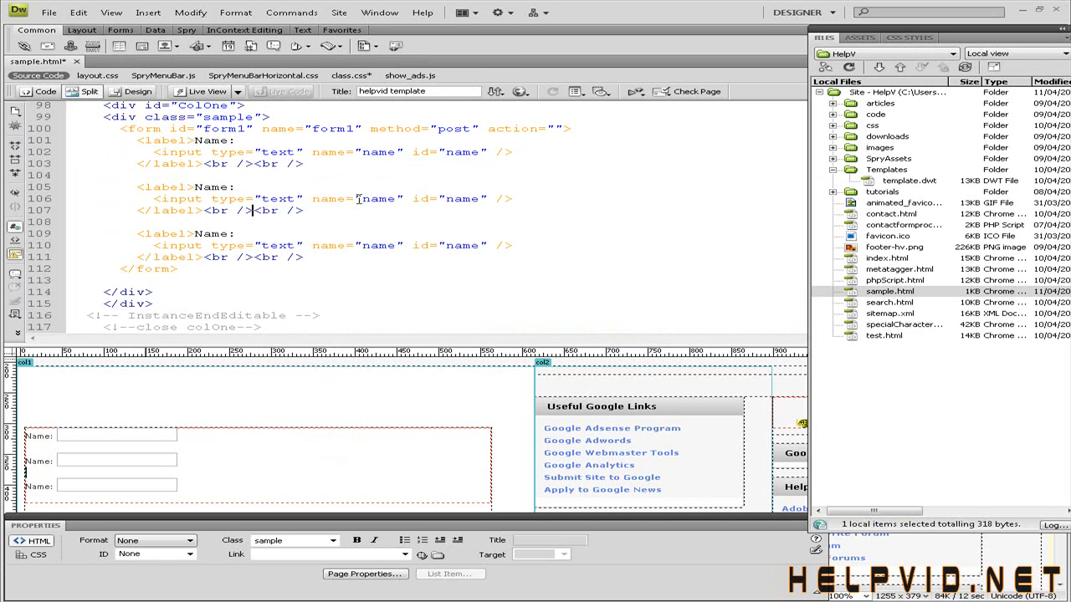
Change the second field's name and ID values to 'email'.
double_click(378, 198)
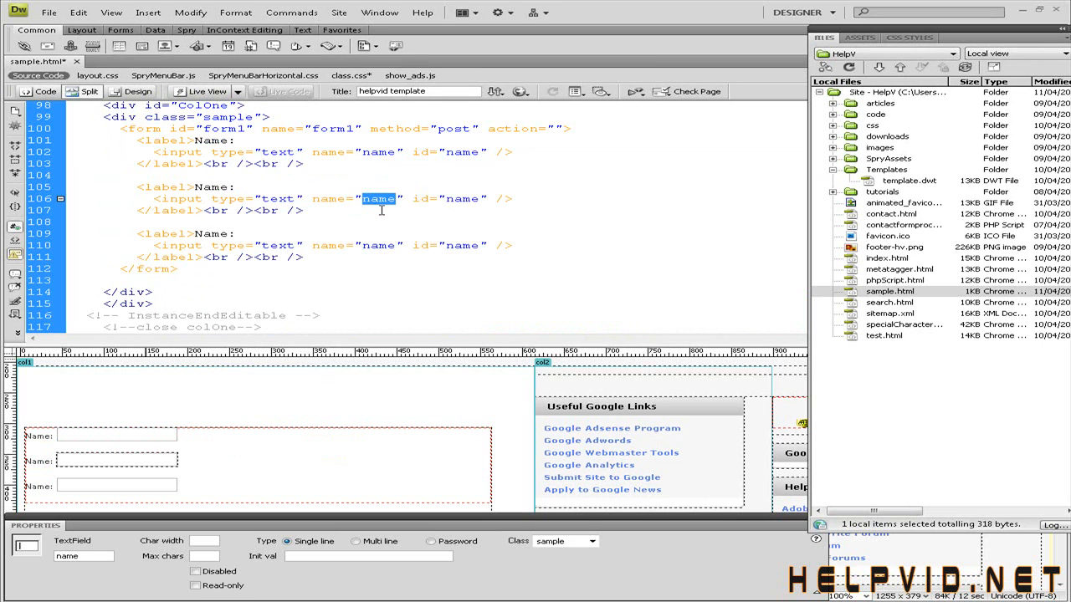
text(email)
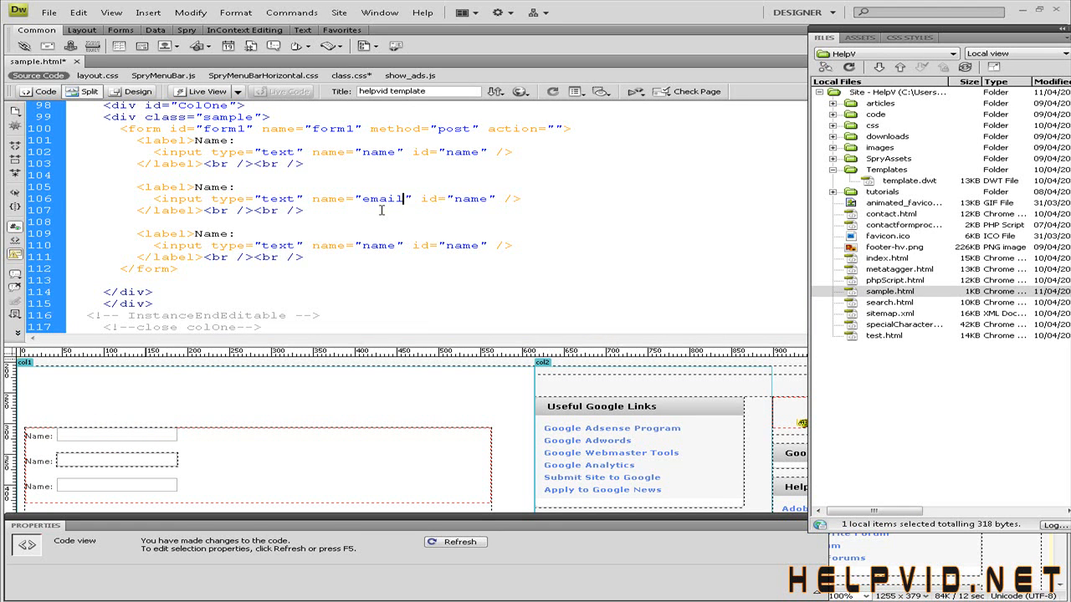
double_click(471, 198)
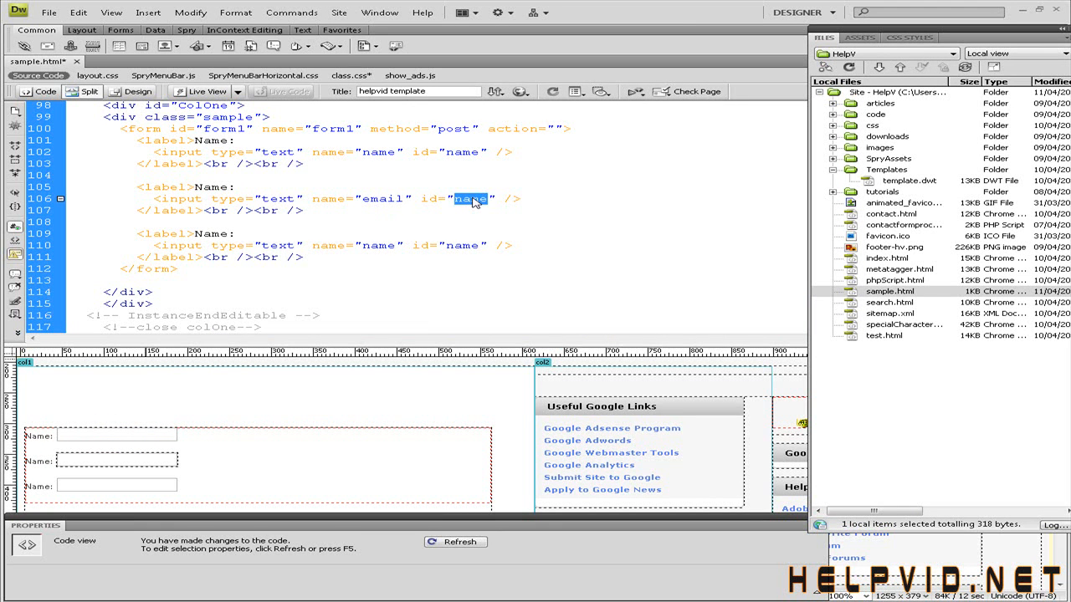
text(email)
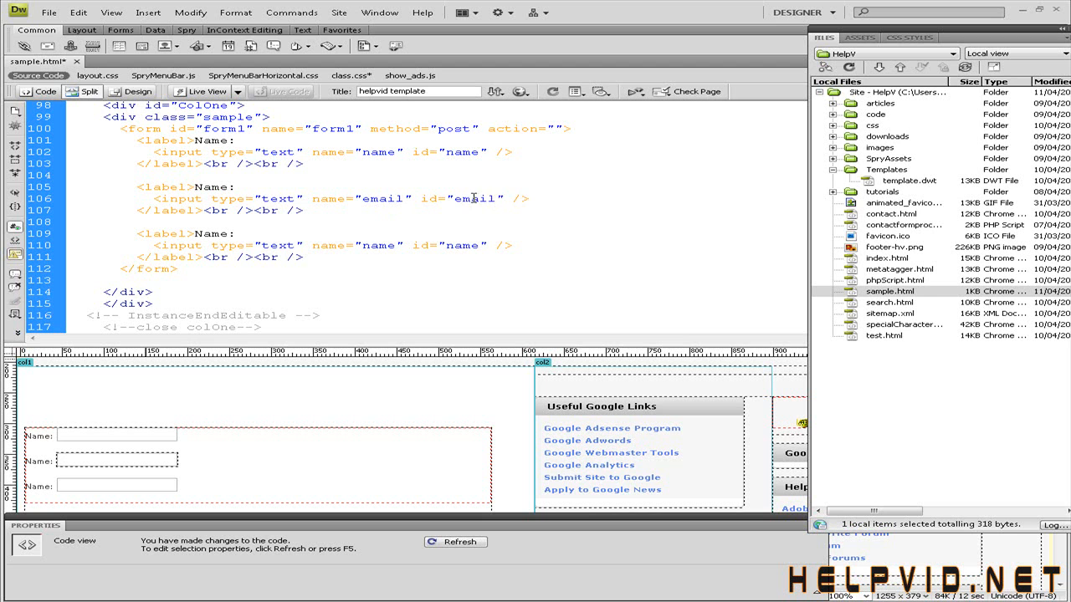
double_click(474, 198)
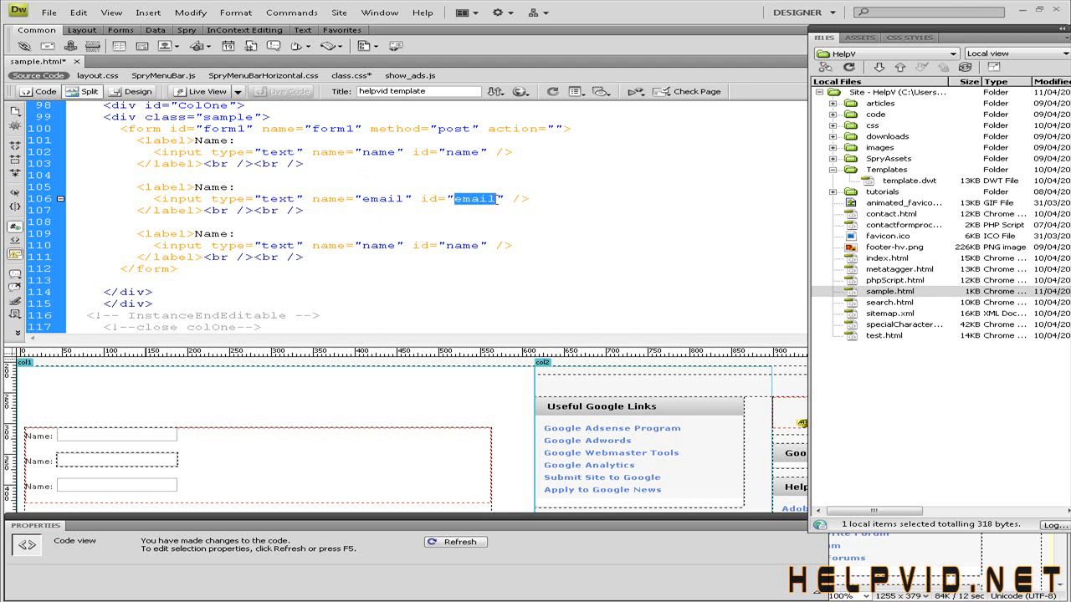
click(450, 151)
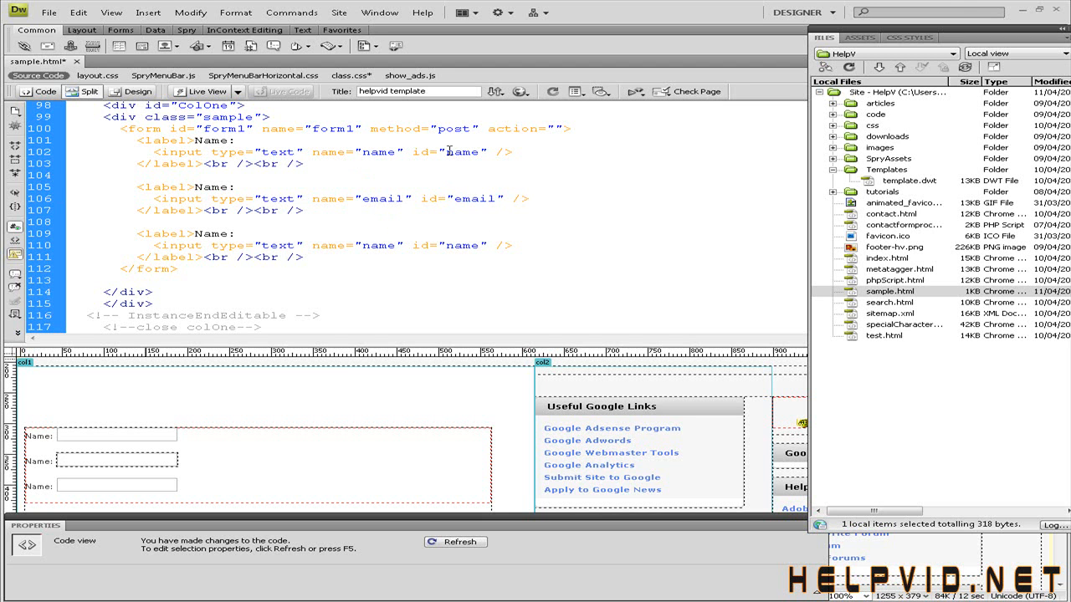
Set the third field's ID to 'subject' and select its name value.
click(489, 201)
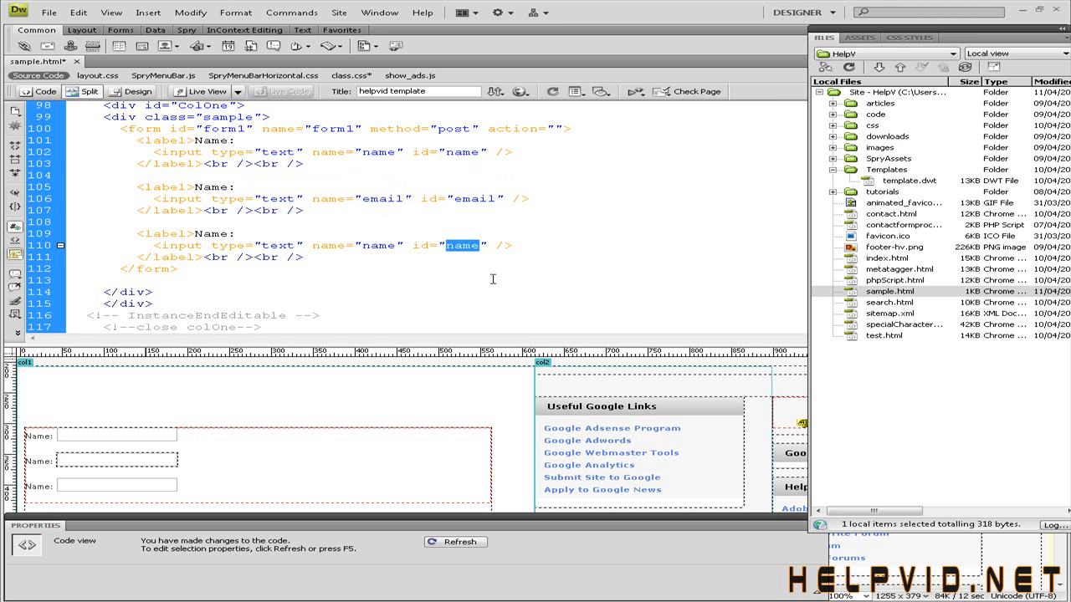
text(su)
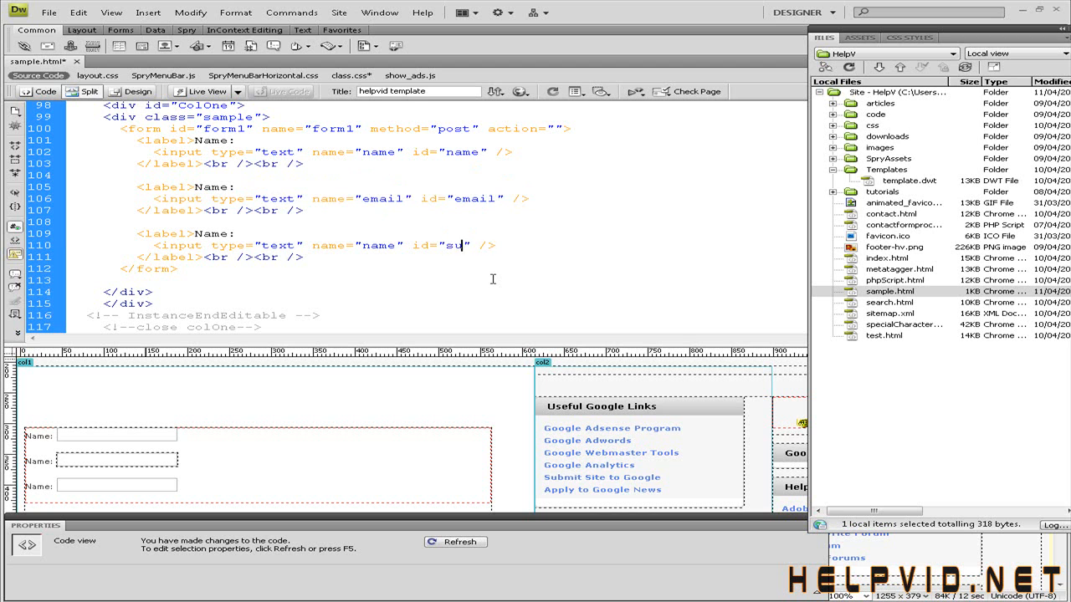
text(bje)
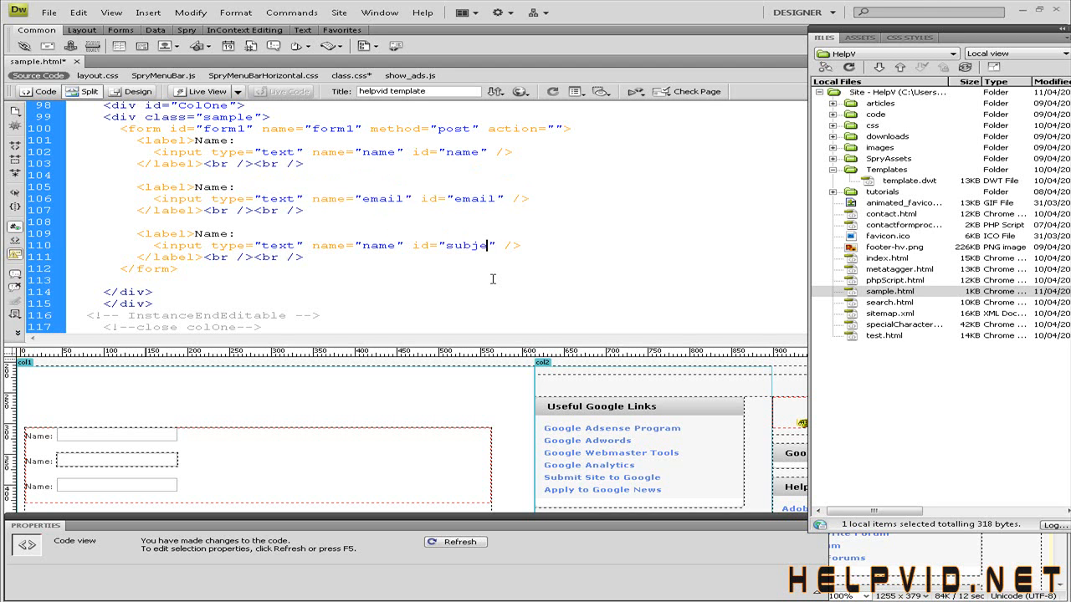
text(ct)
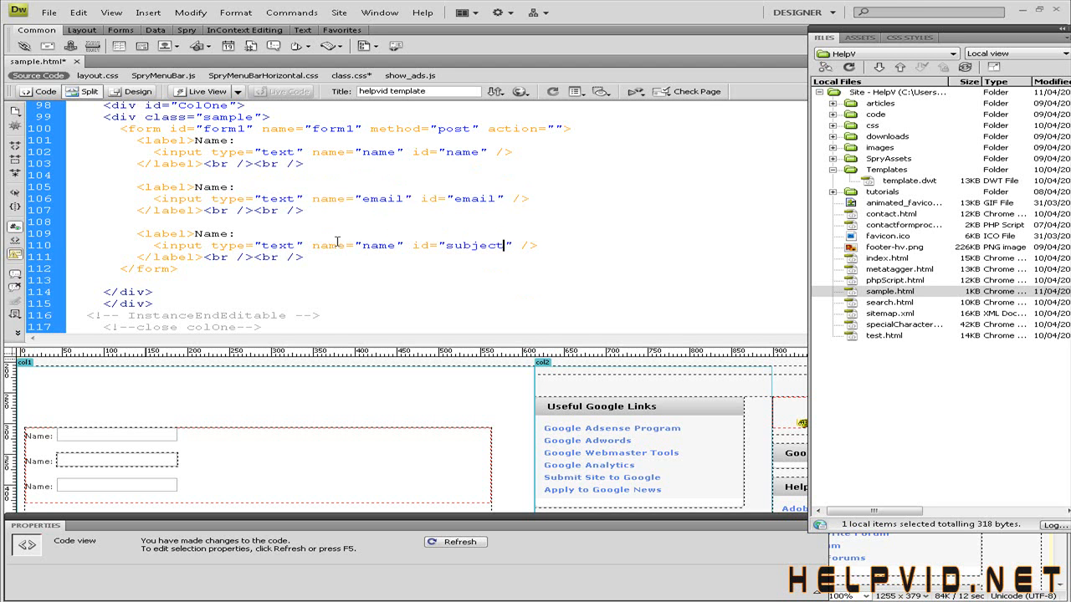
double_click(379, 245)
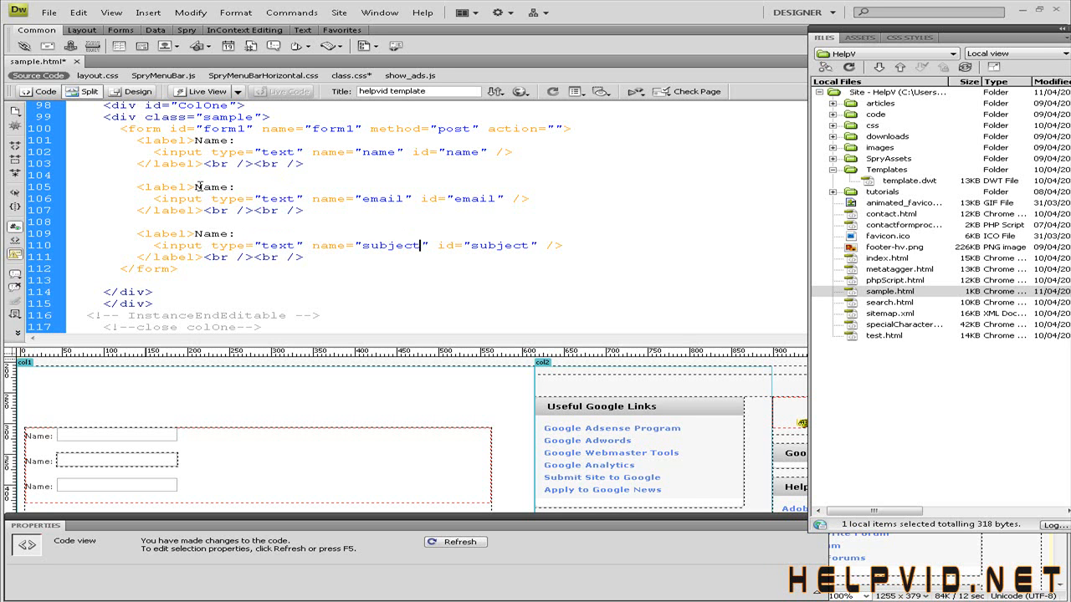
Overwrite the second and third 'Name' label texts with 'EMail' and 'Sub:' in the code.
double_click(212, 186)
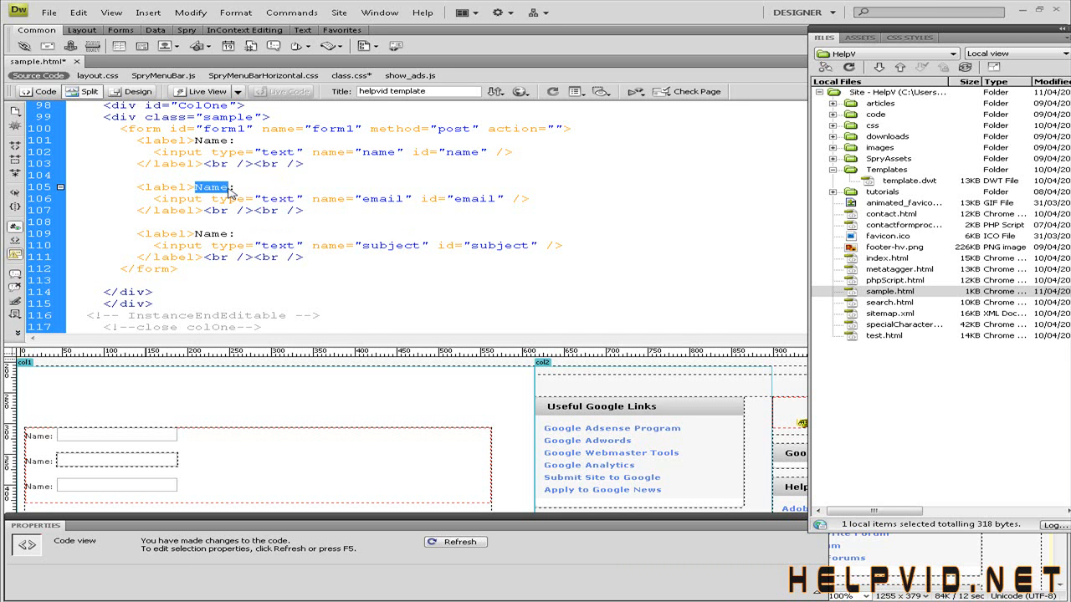
text(EMail)
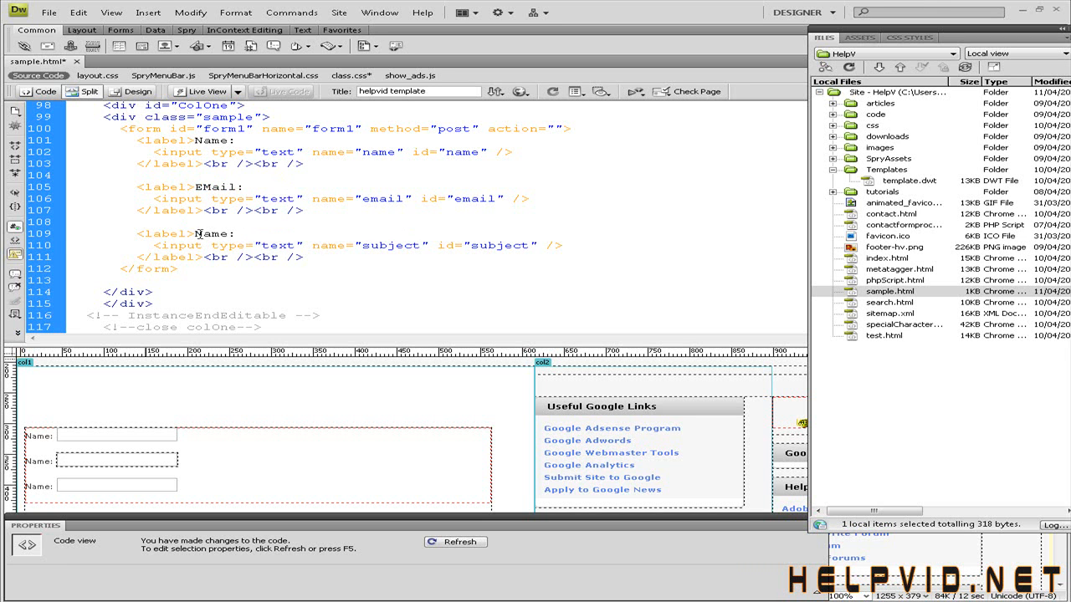
double_click(213, 233)
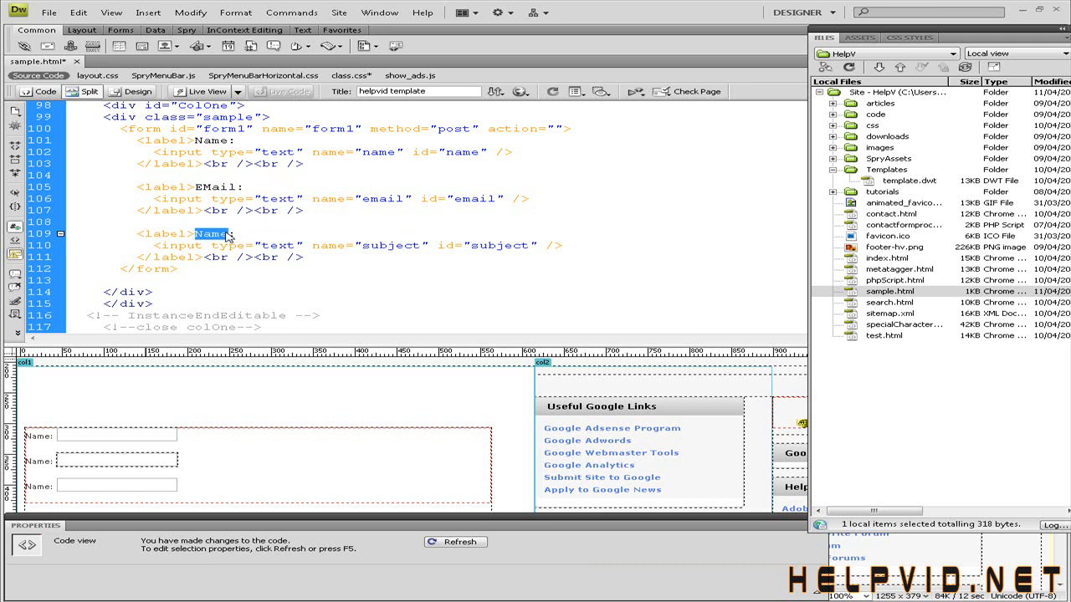
text(Sub:)
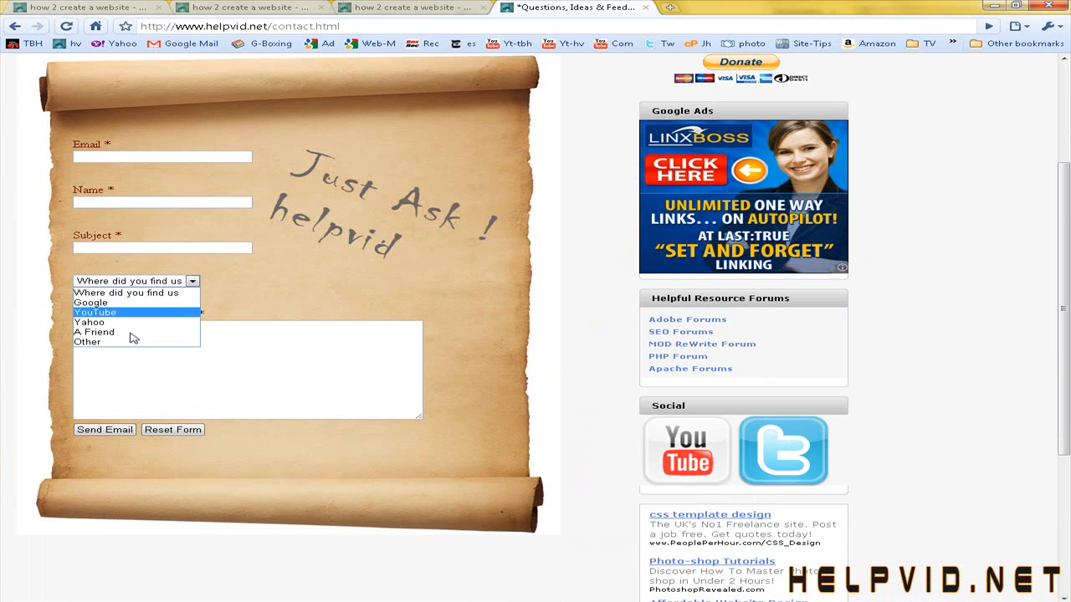
mouse_move(90, 321)
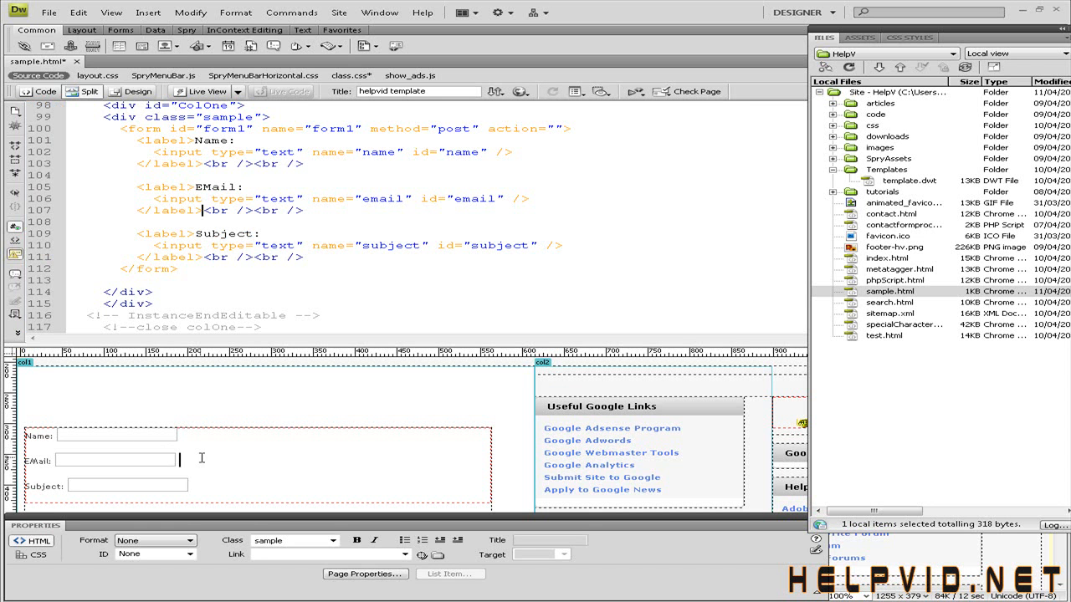
click(127, 486)
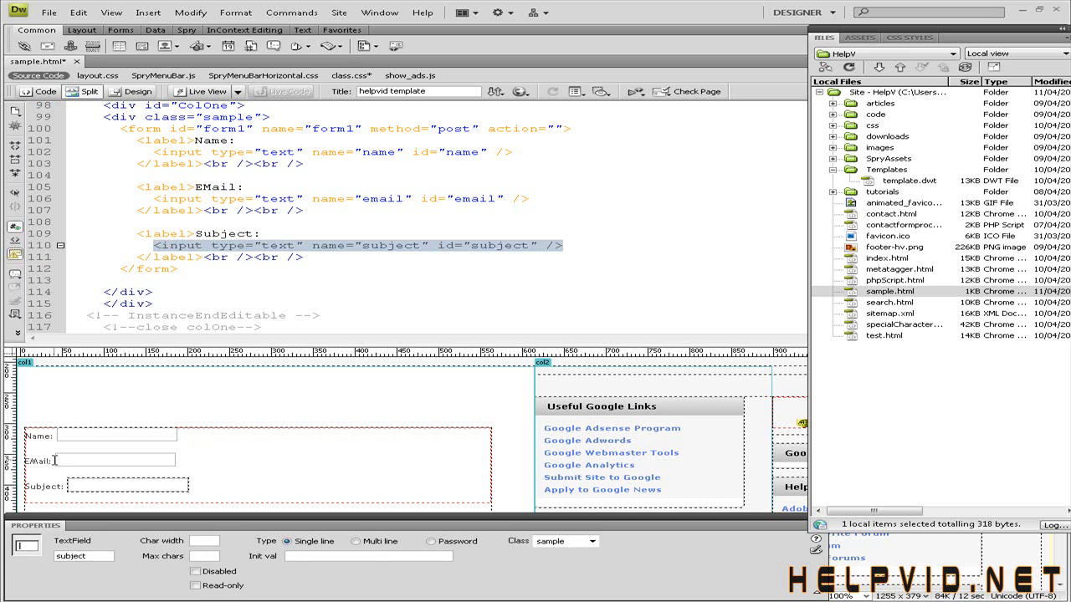
click(115, 460)
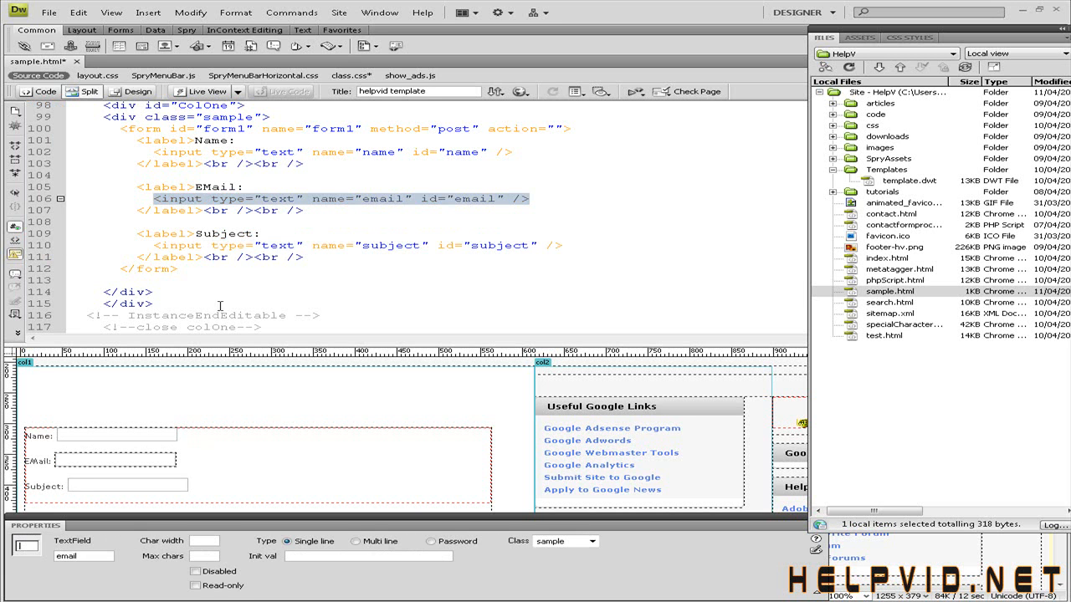
mouse_move(196, 291)
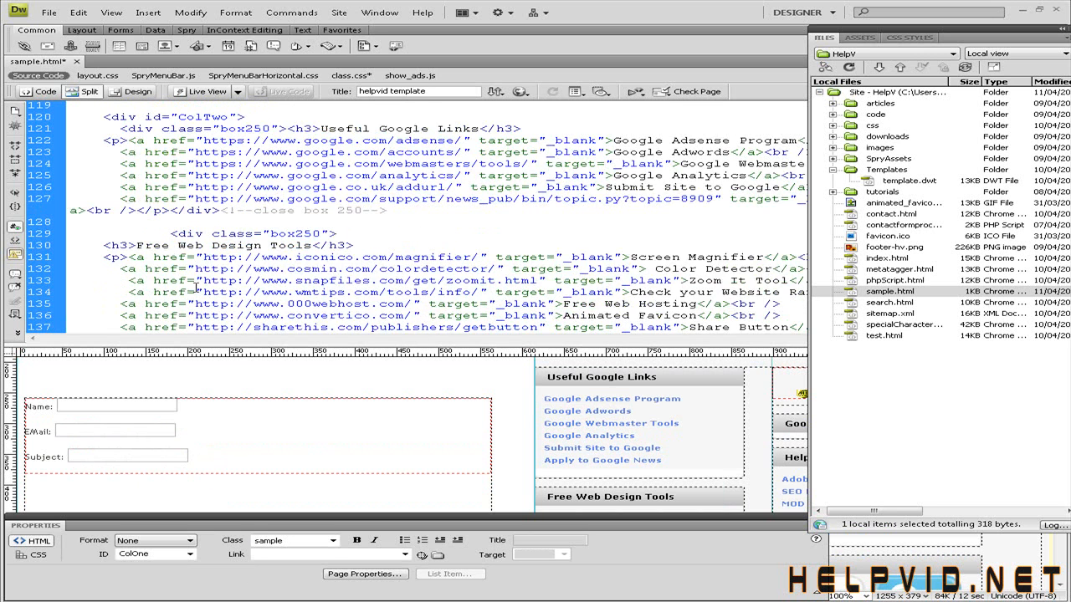
scroll(down, 3)
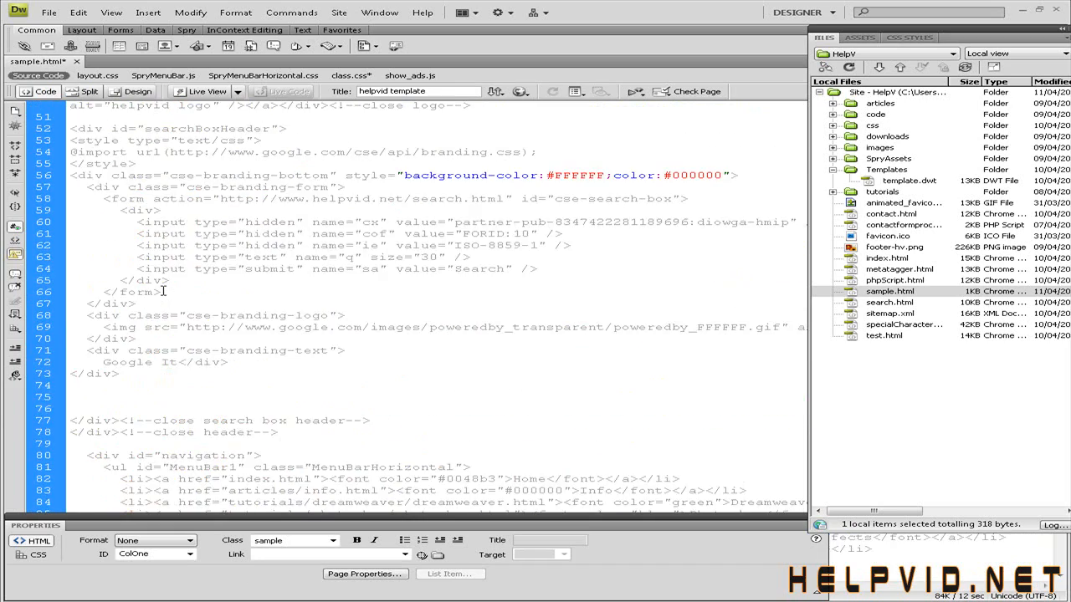
scroll(down, 3)
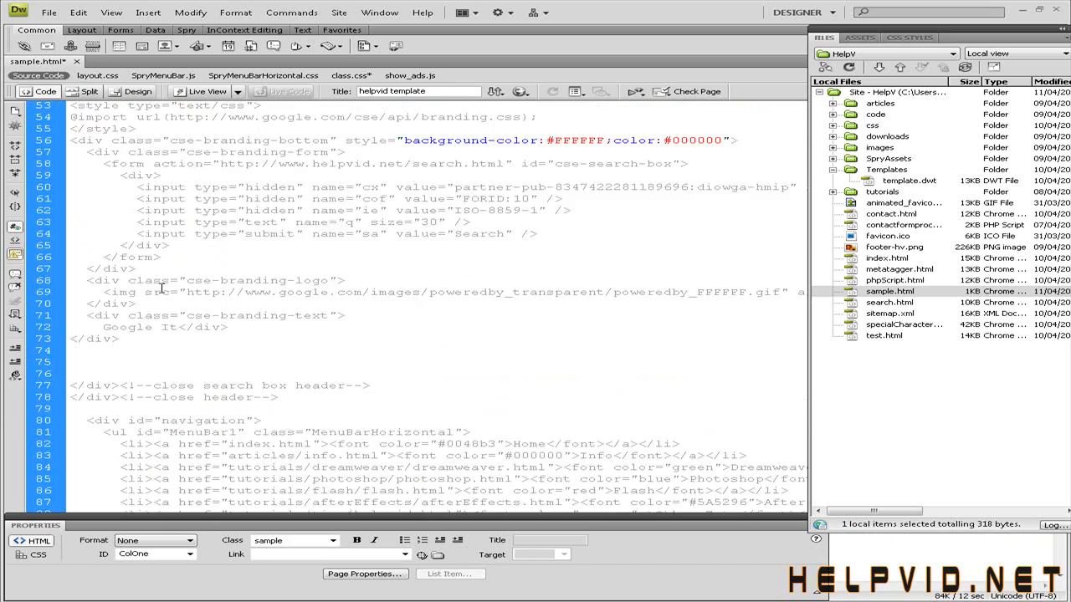
click(138, 91)
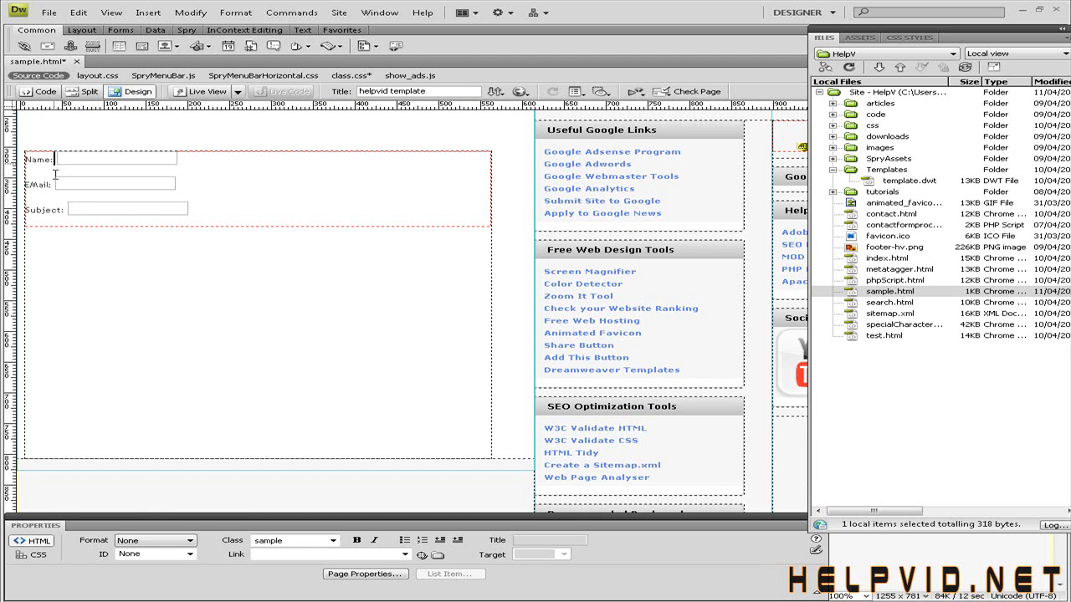
click(39, 91)
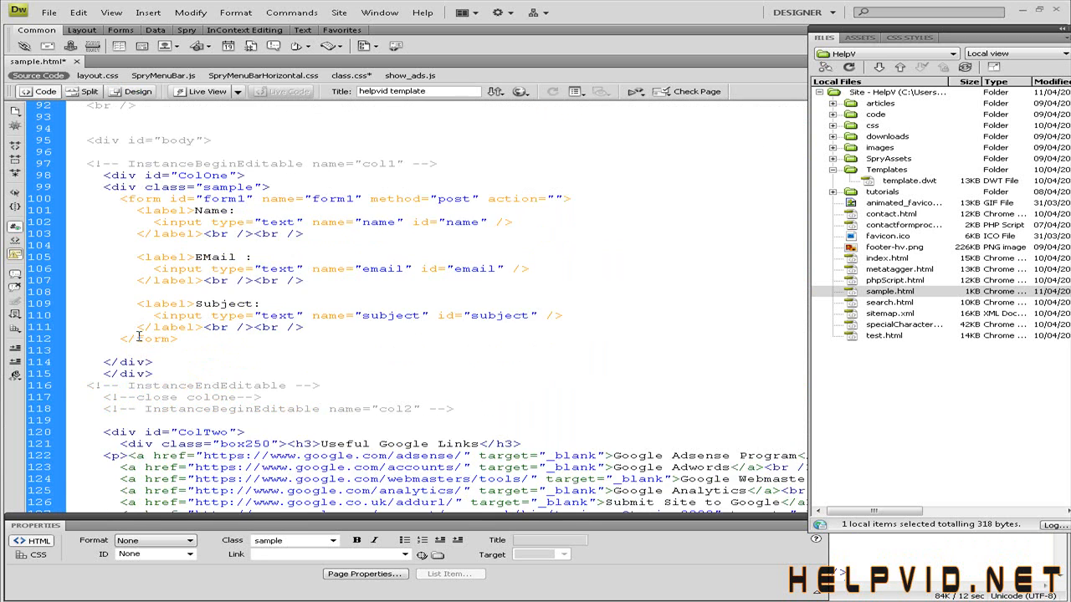
scroll(down, 3)
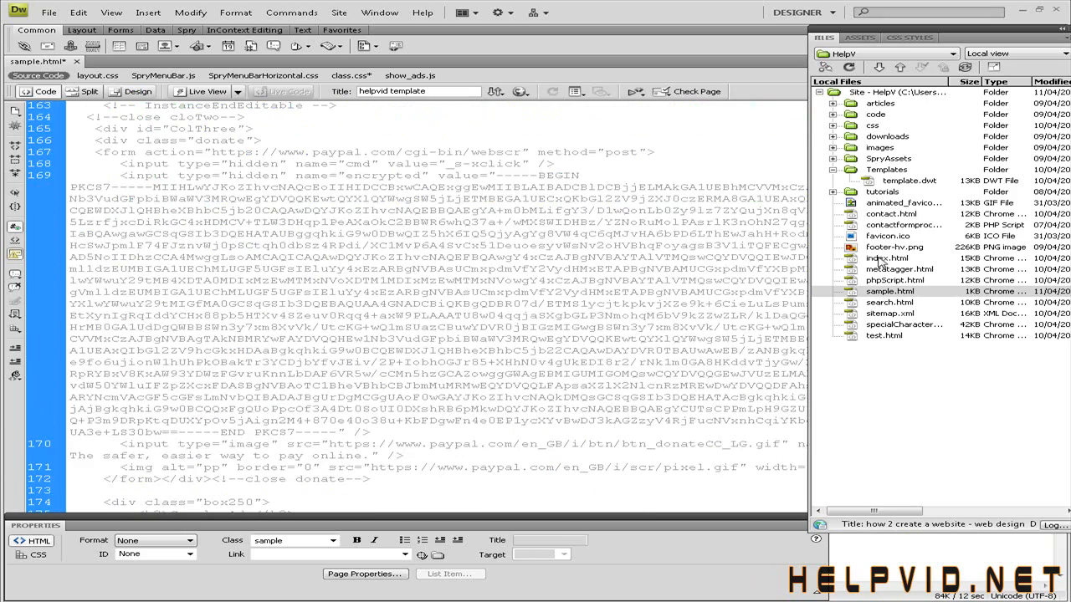
Open index.html from the Files panel and look through its code and Design view.
double_click(885, 258)
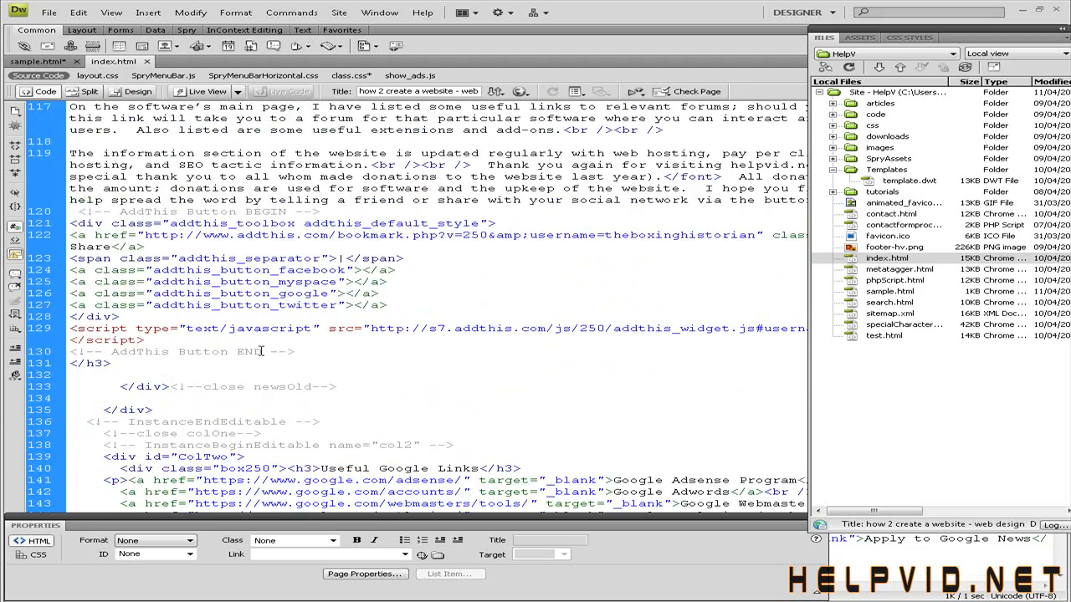
scroll(down, 3)
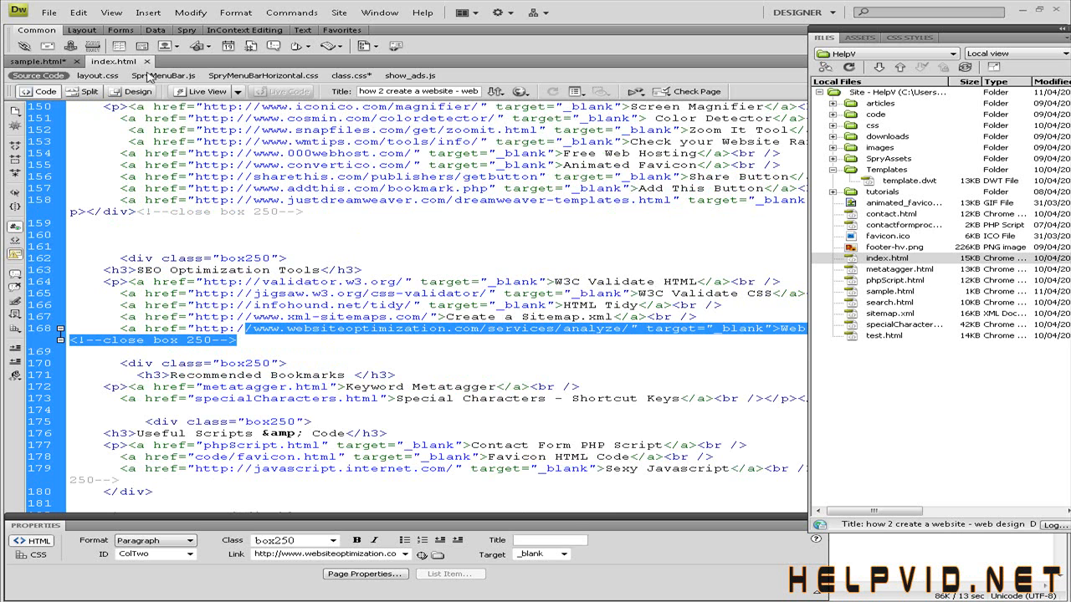
click(136, 91)
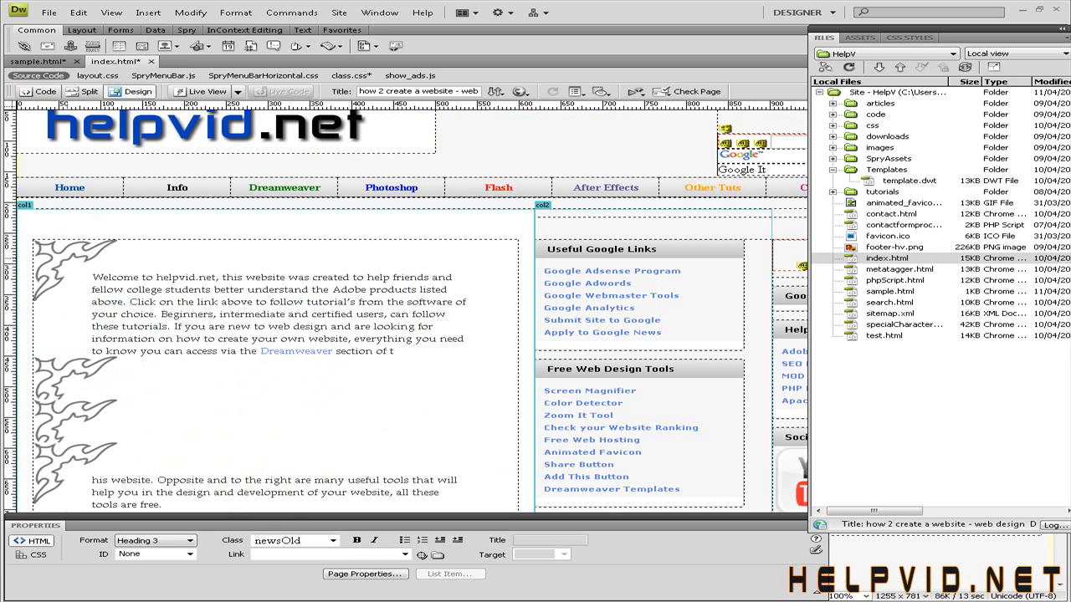
click(46, 92)
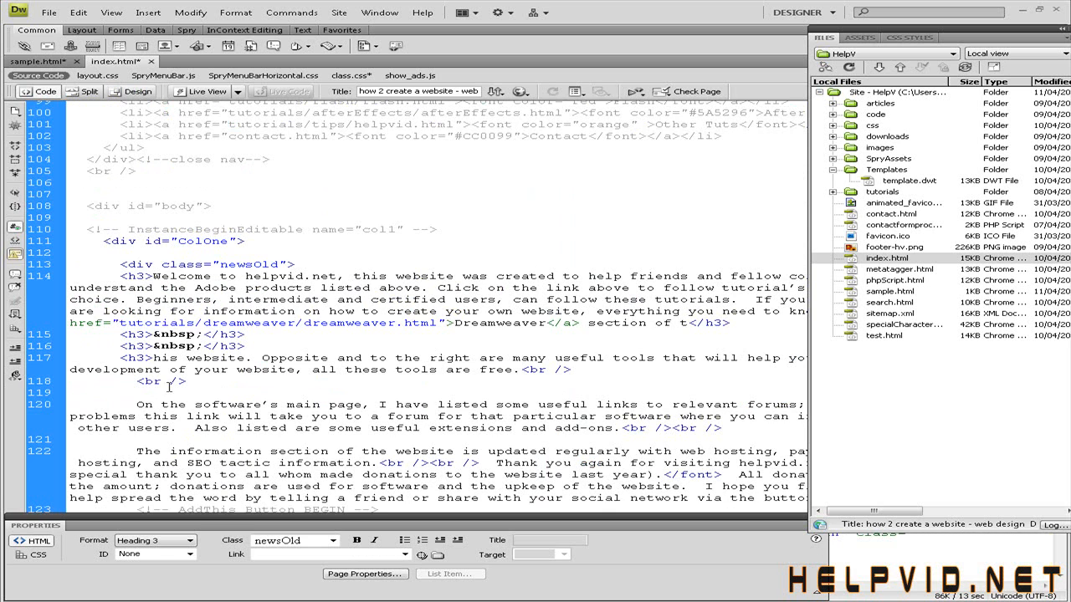
right_click(176, 334)
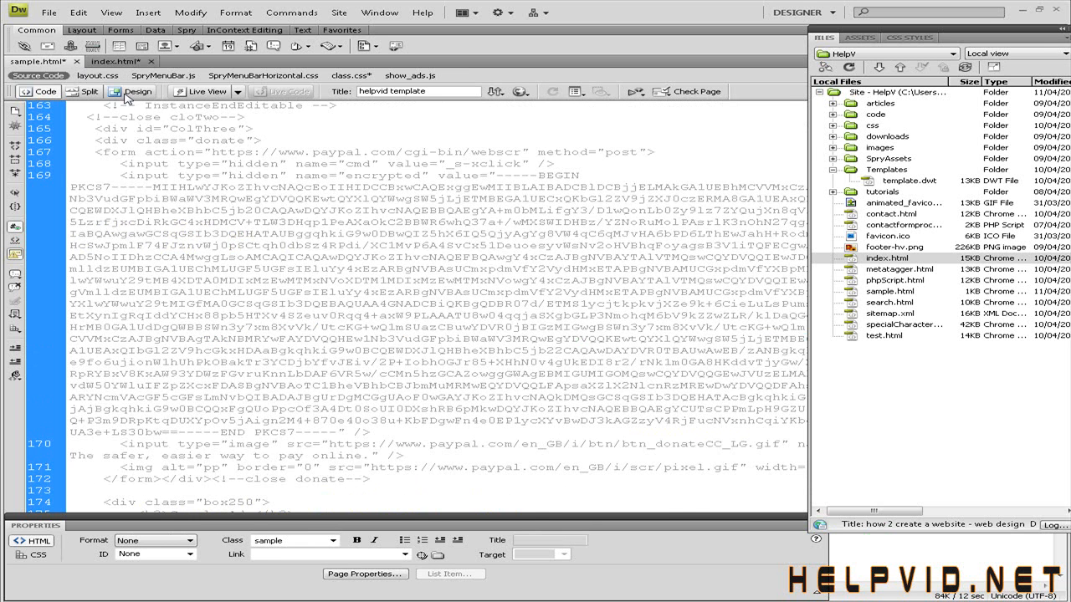
After the EMail and Name labels, insert &nbsp; spacing and begin a <br tag.
click(137, 91)
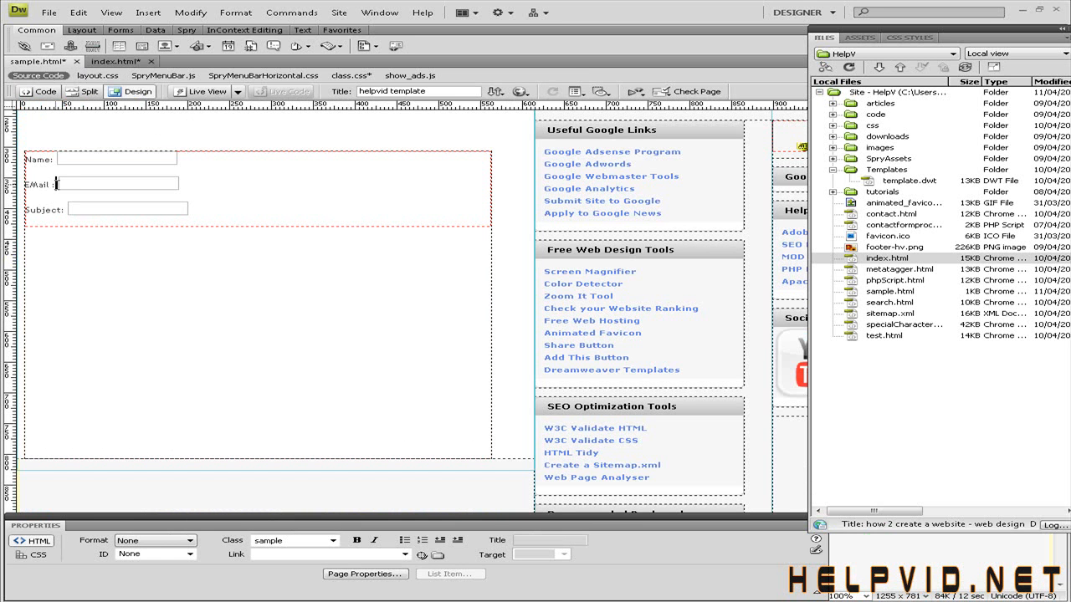
click(89, 91)
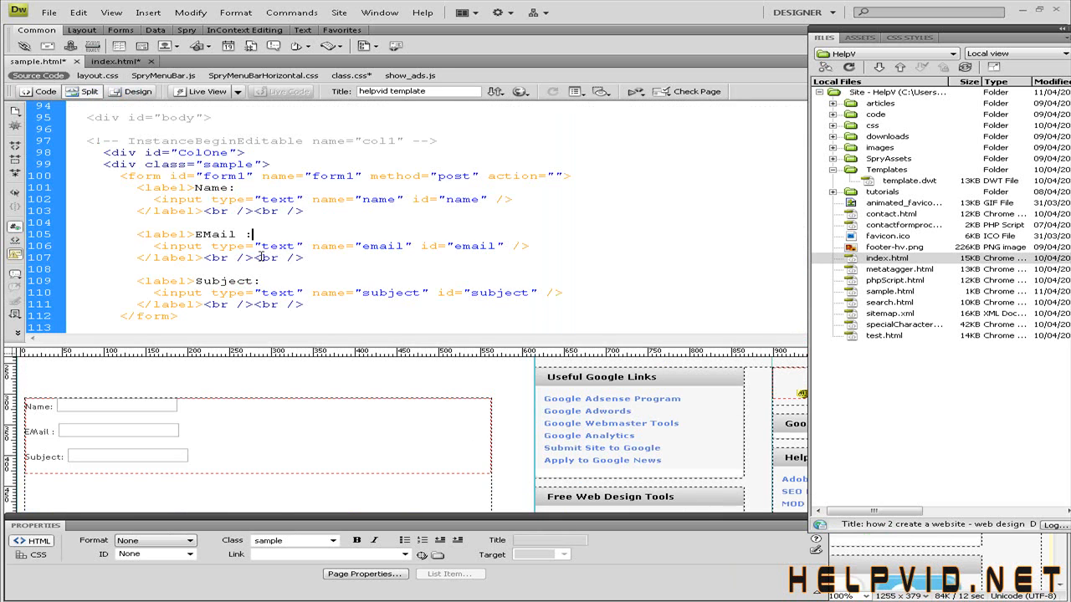
text(&nbsp;&nbsp;&nbsp;)
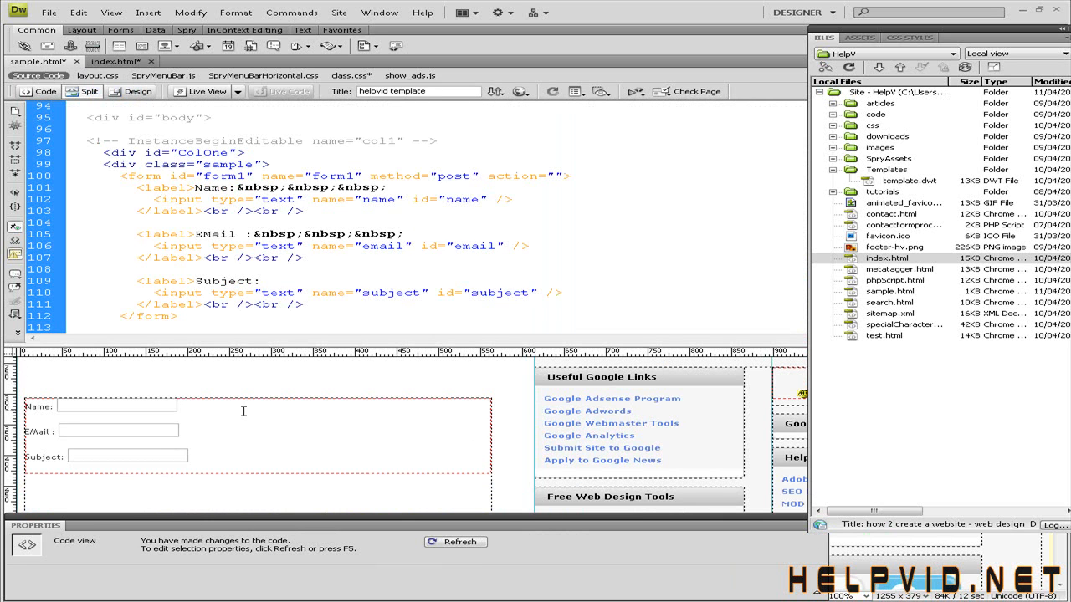
click(126, 406)
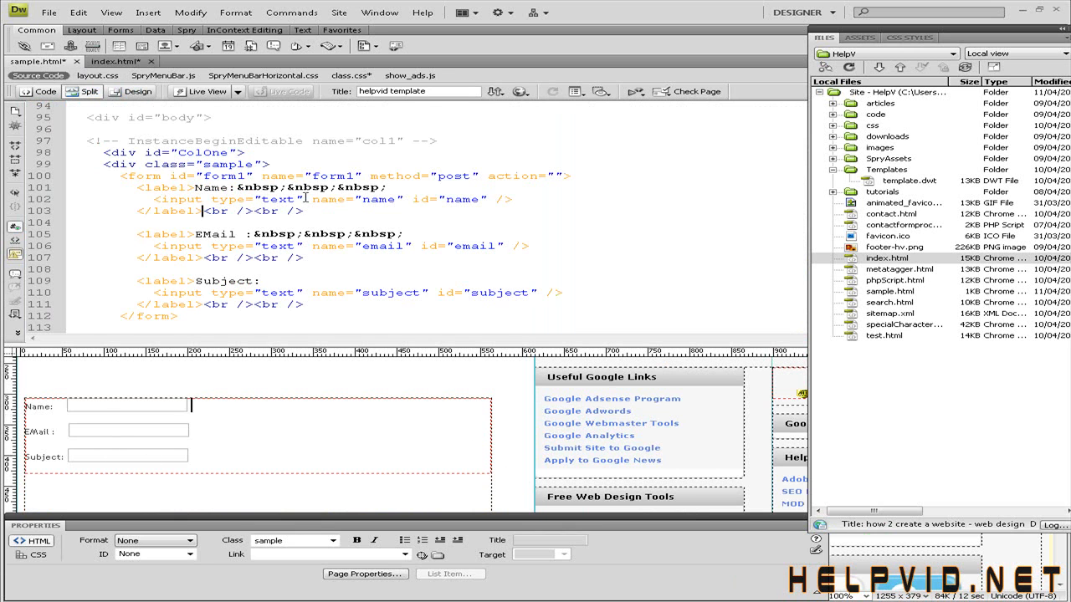
text(&nbsp;)
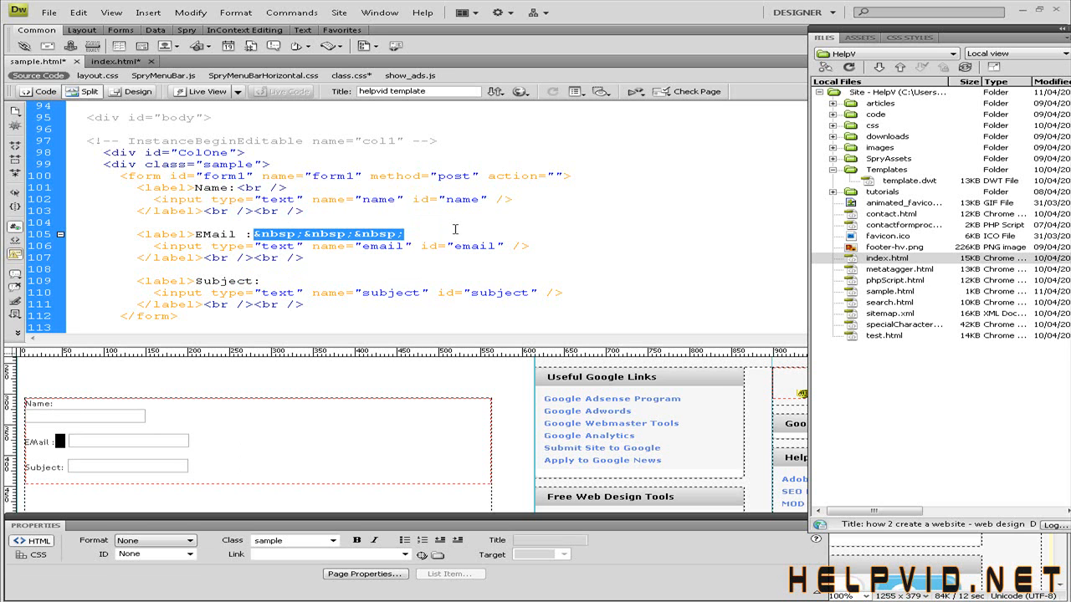
text(<br />)
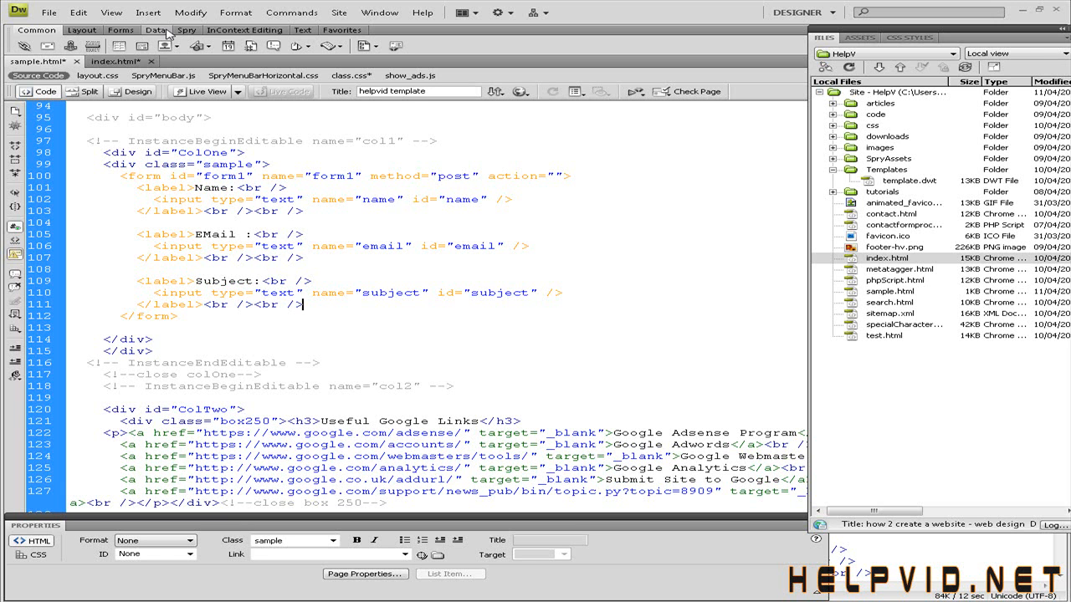
click(88, 91)
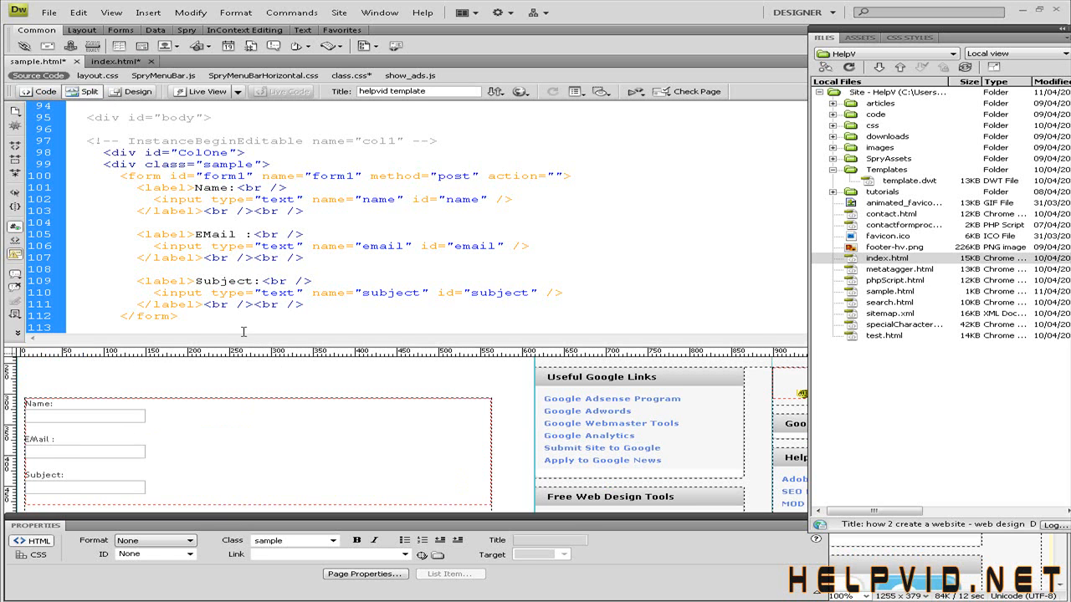
click(148, 12)
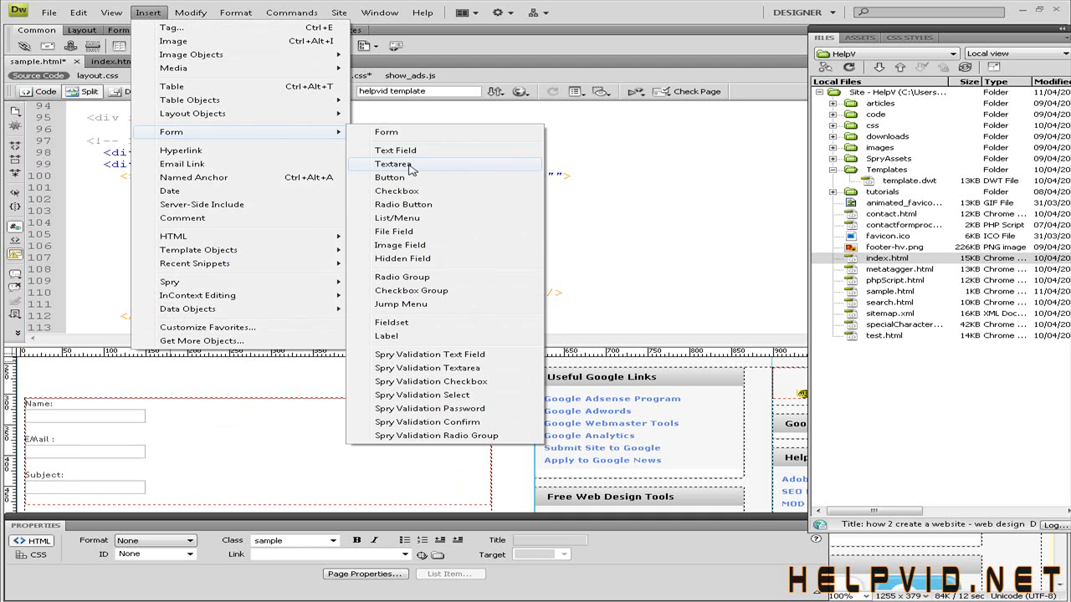
click(392, 164)
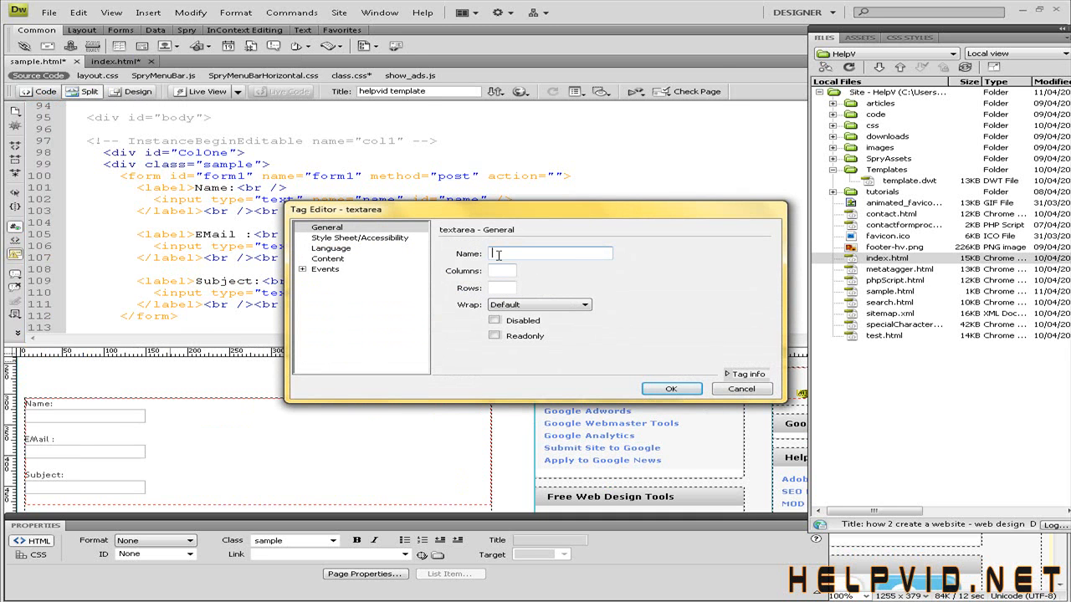
text(Comm)
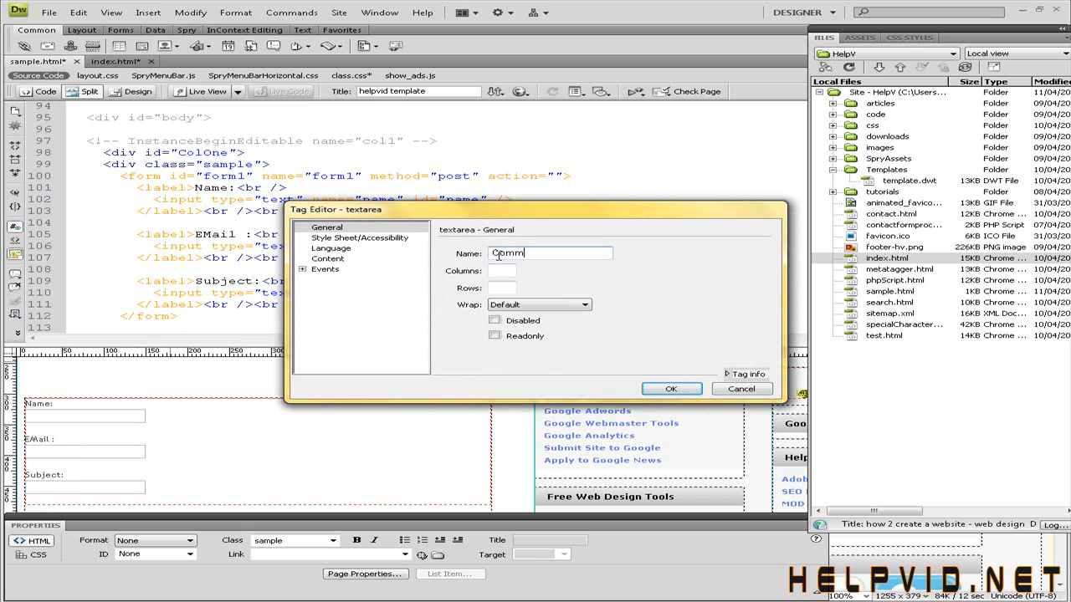
key(ctrl+a)
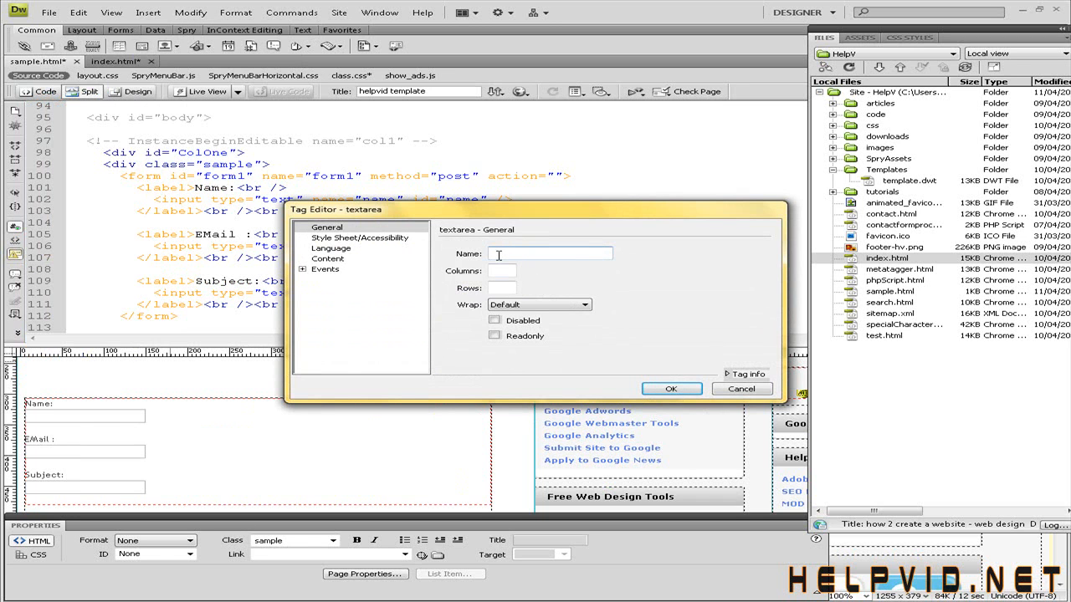
text(Comments)
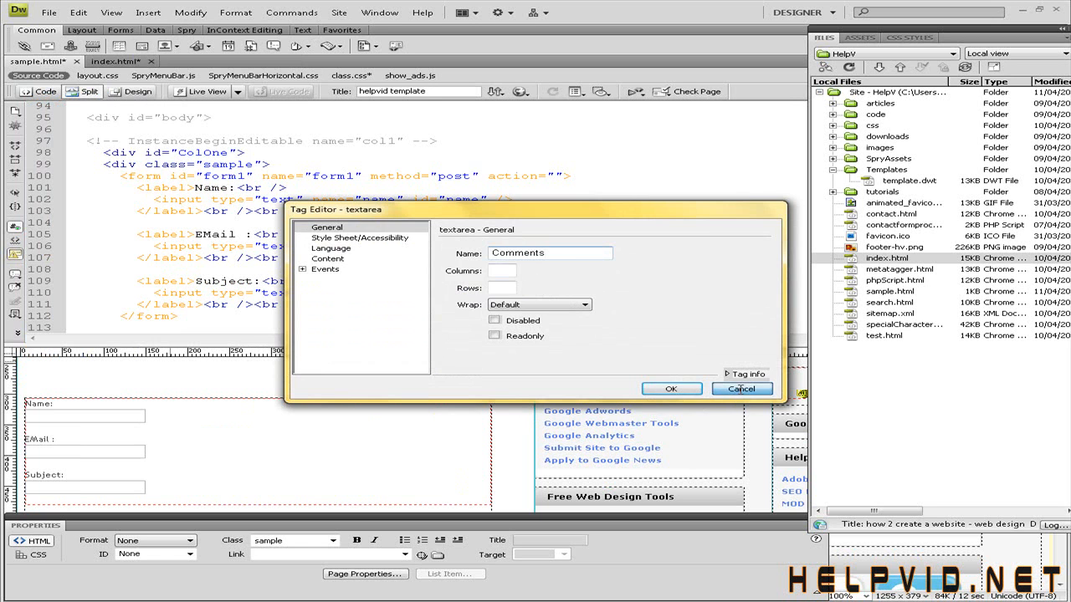
click(742, 389)
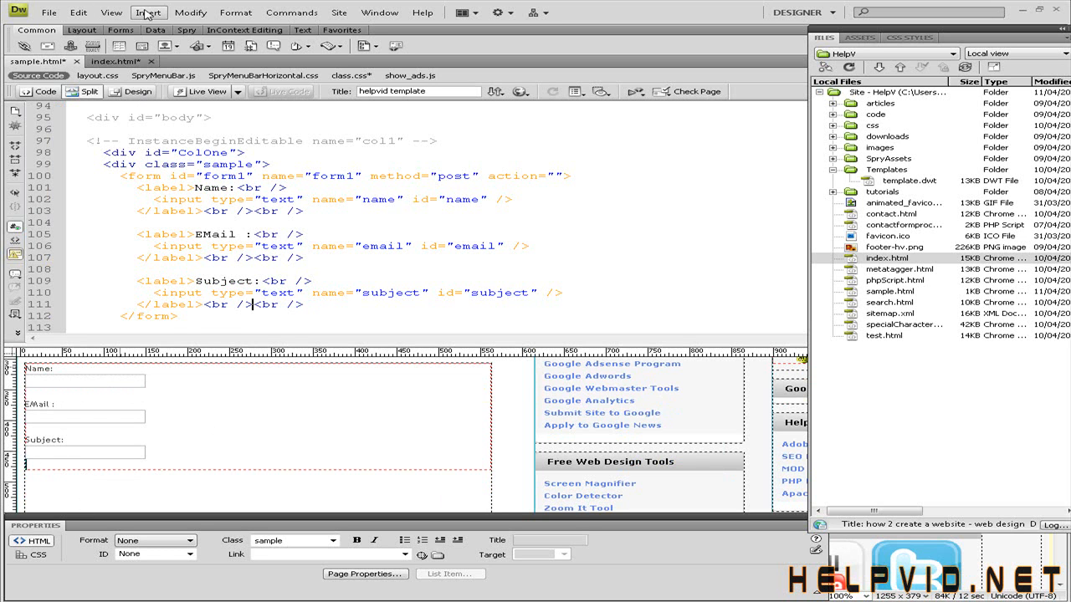
Insert a textarea with ID 'comments' and label 'Comments' below Subject, followed by a <br /> line break.
click(148, 12)
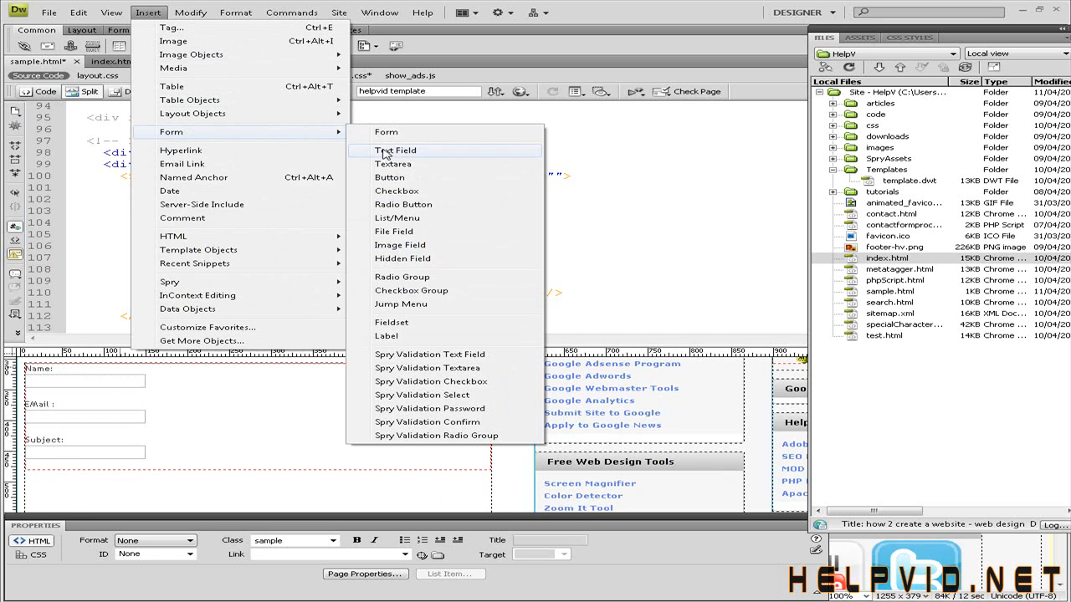
click(395, 150)
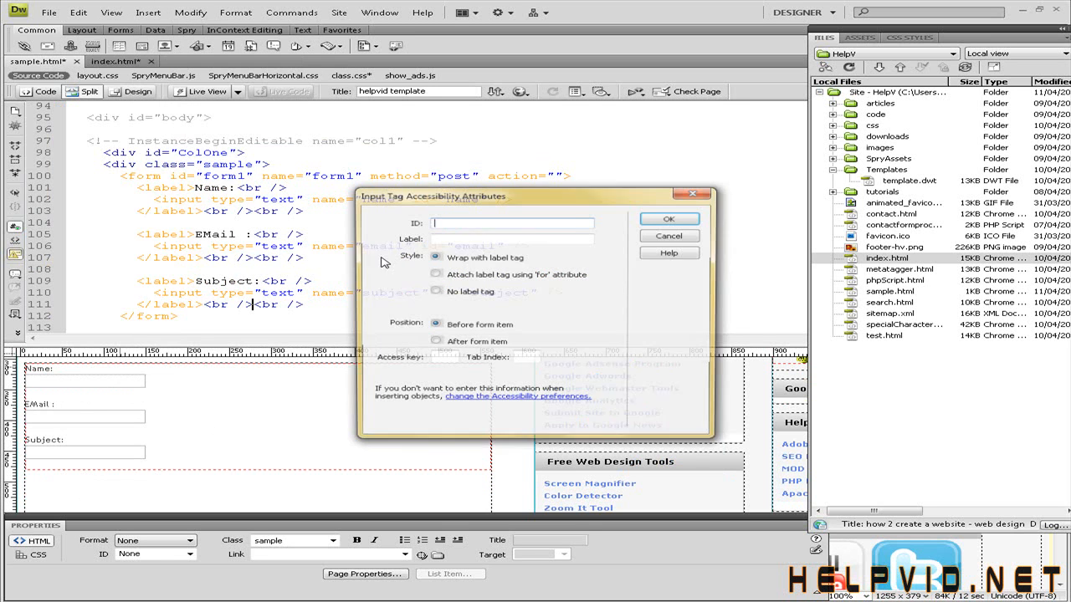
text(col)
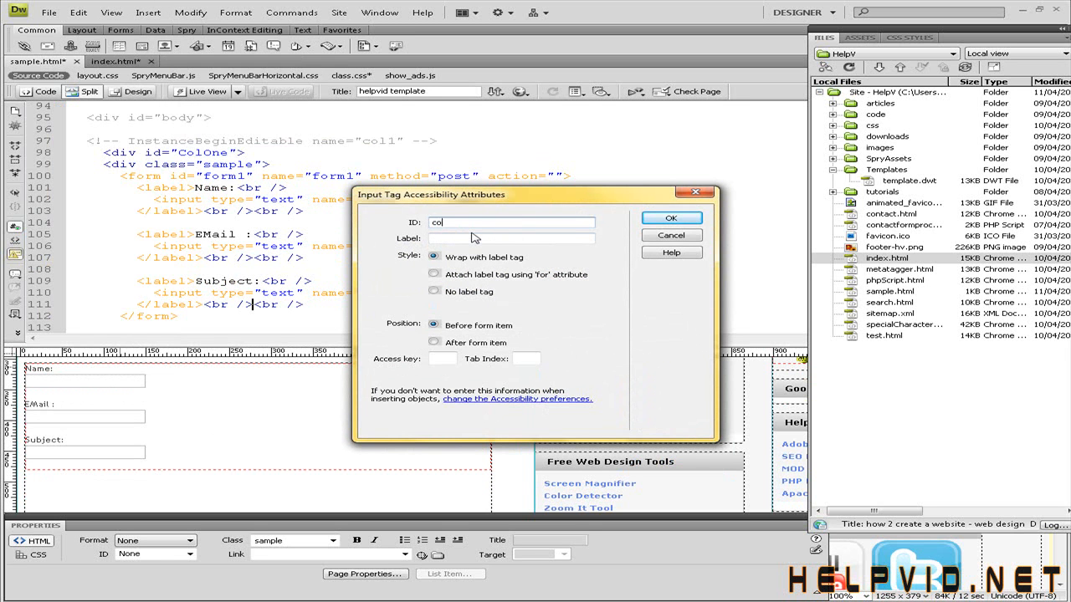
text(comments)
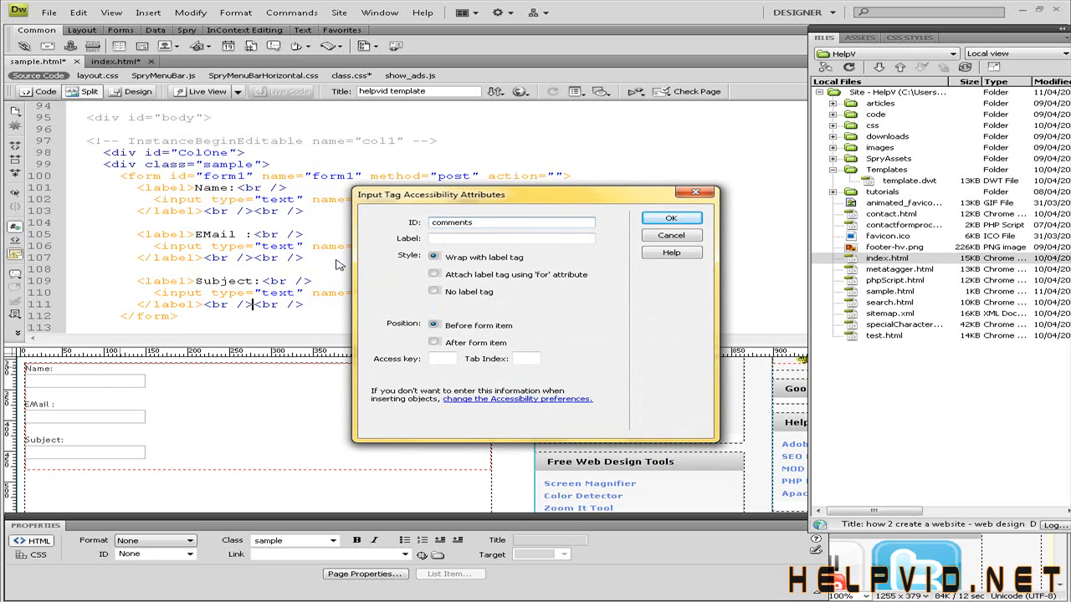
text(c)
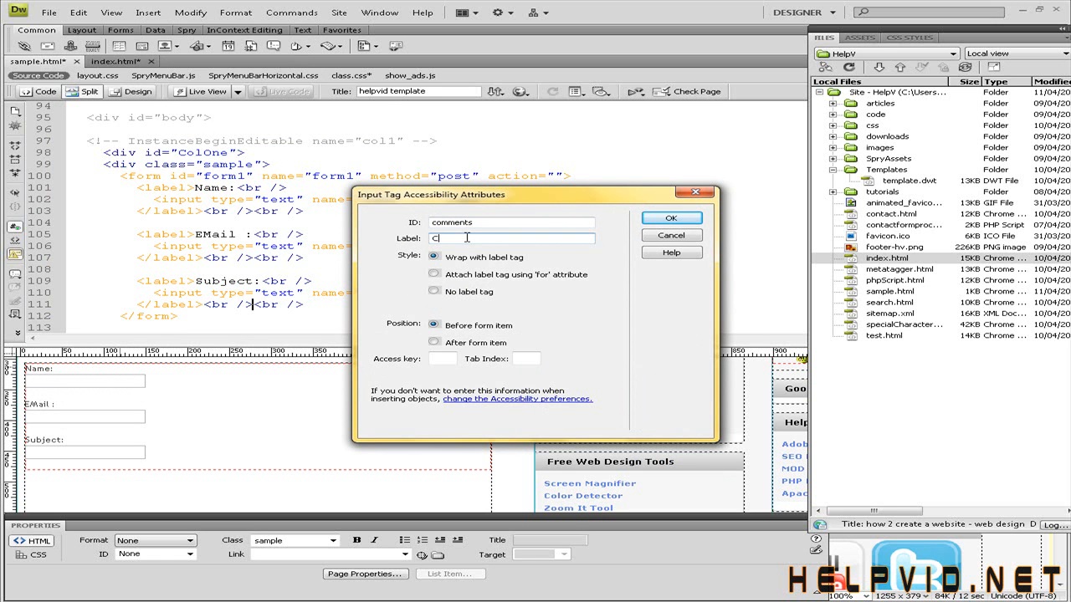
text(Comments)
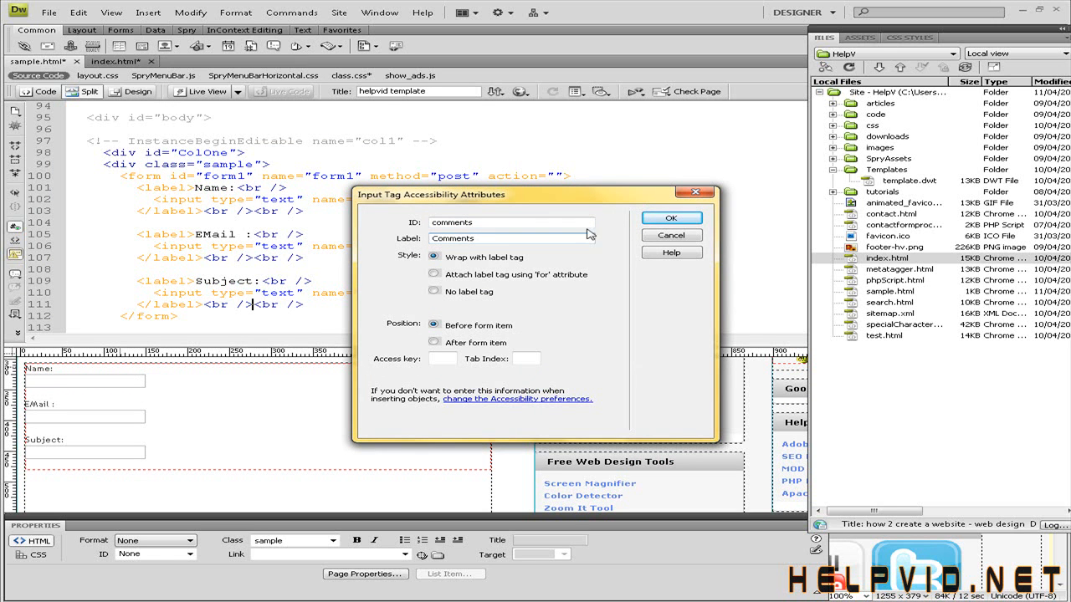
click(670, 218)
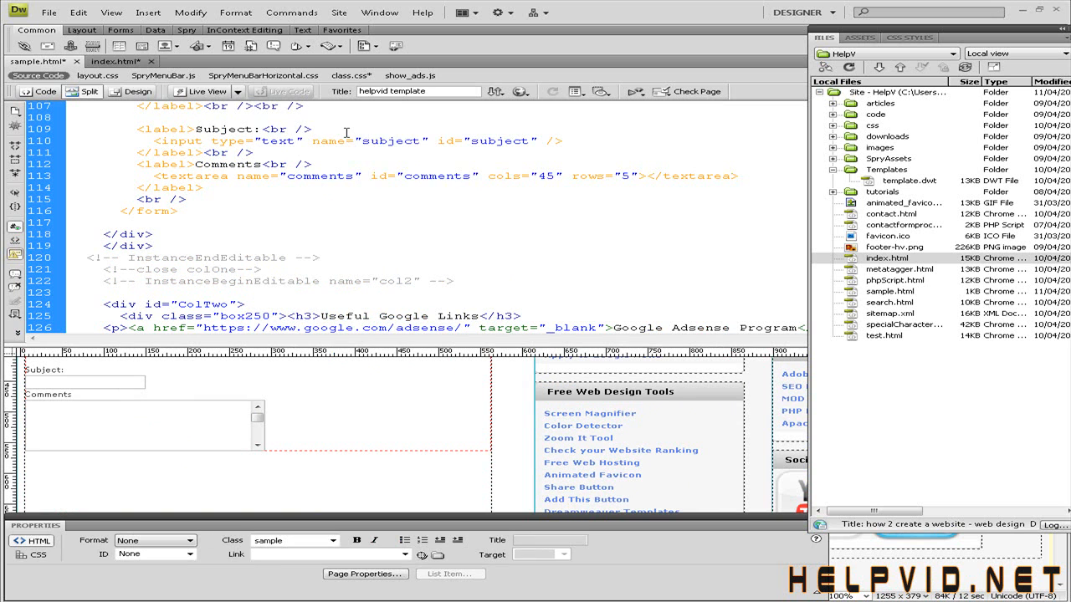
text(<br />)
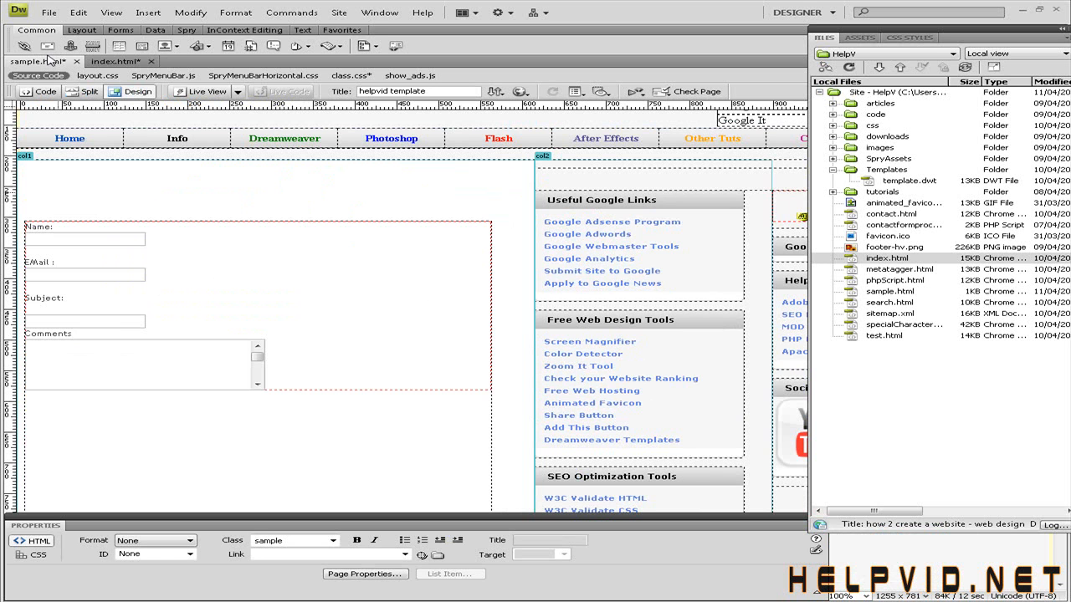
In Code view, open contactformprocess.php from the Files panel to check its expected field names.
click(45, 91)
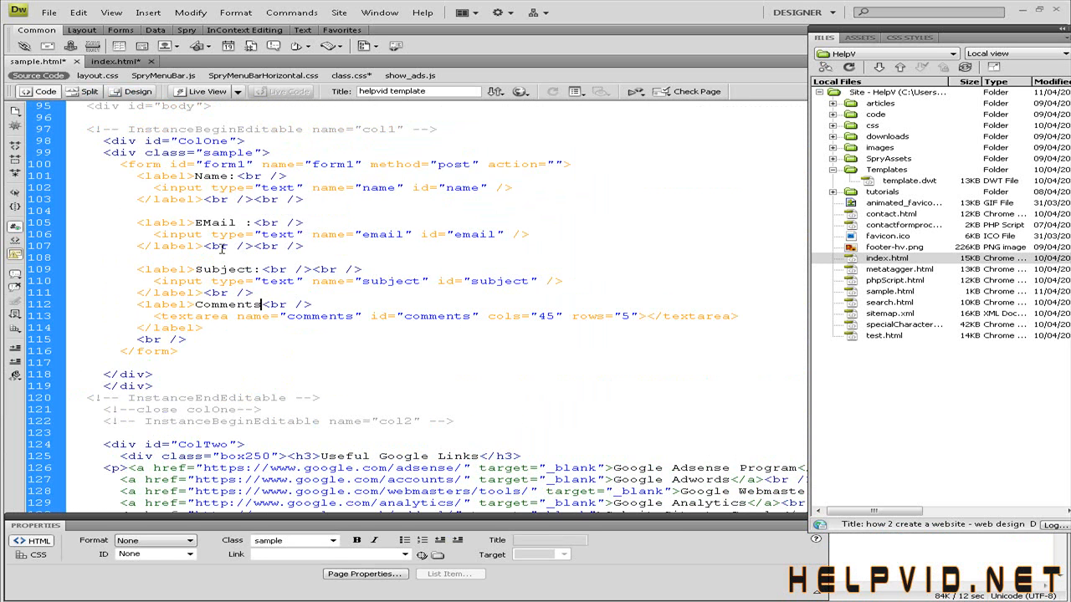
click(569, 164)
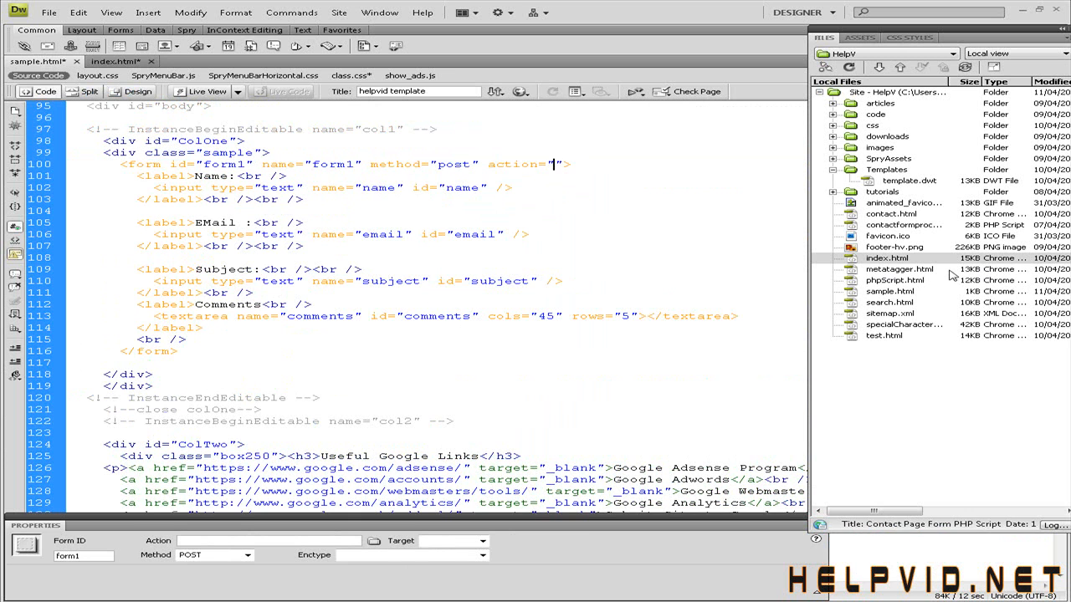
click(903, 225)
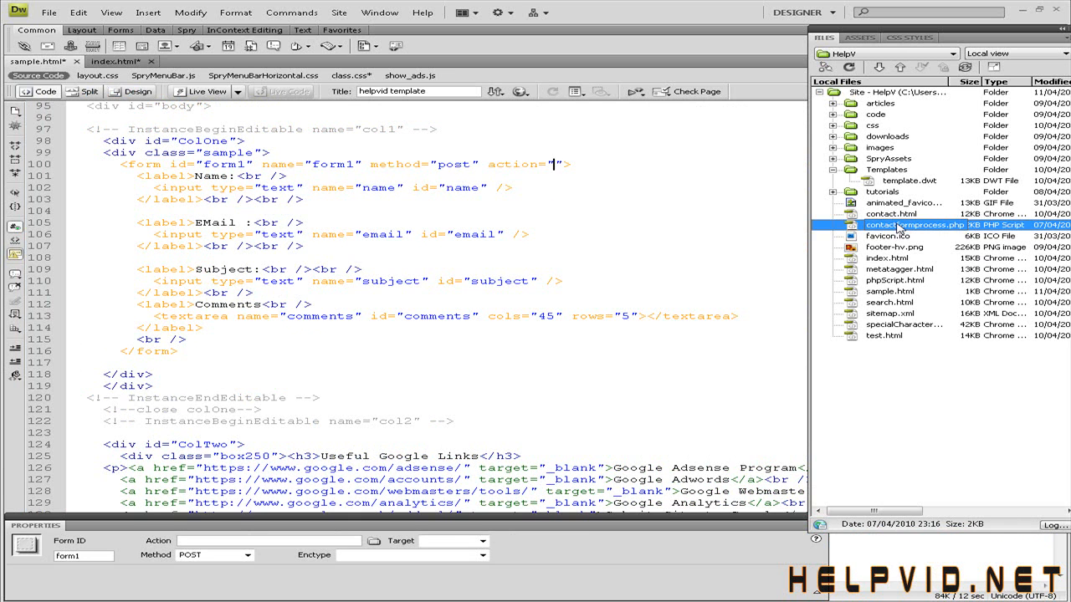
double_click(920, 224)
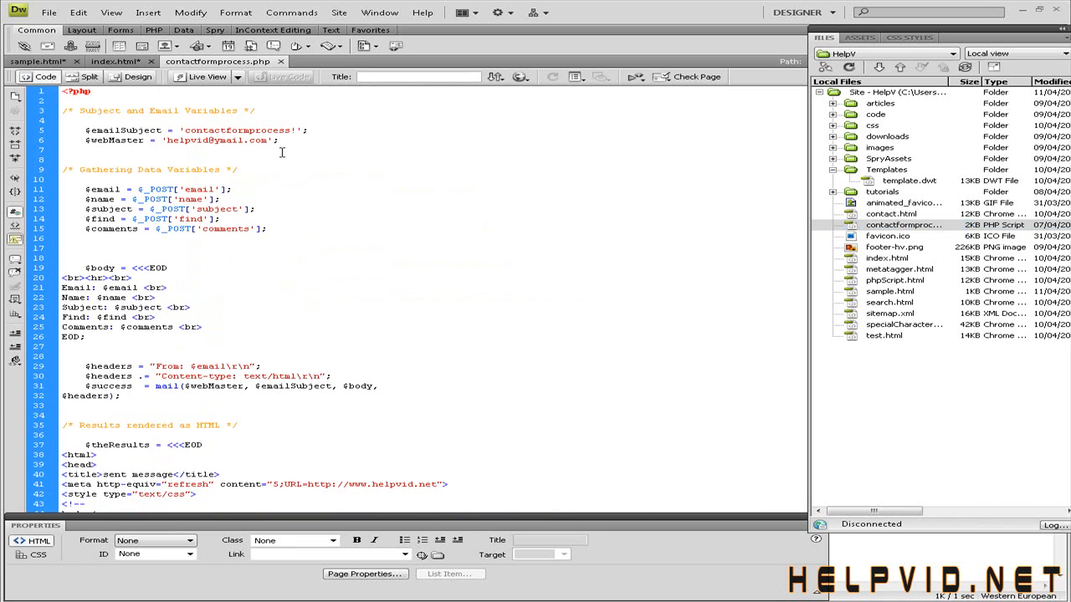
Set the form's action attribute to contactformprocess.php.
double_click(228, 130)
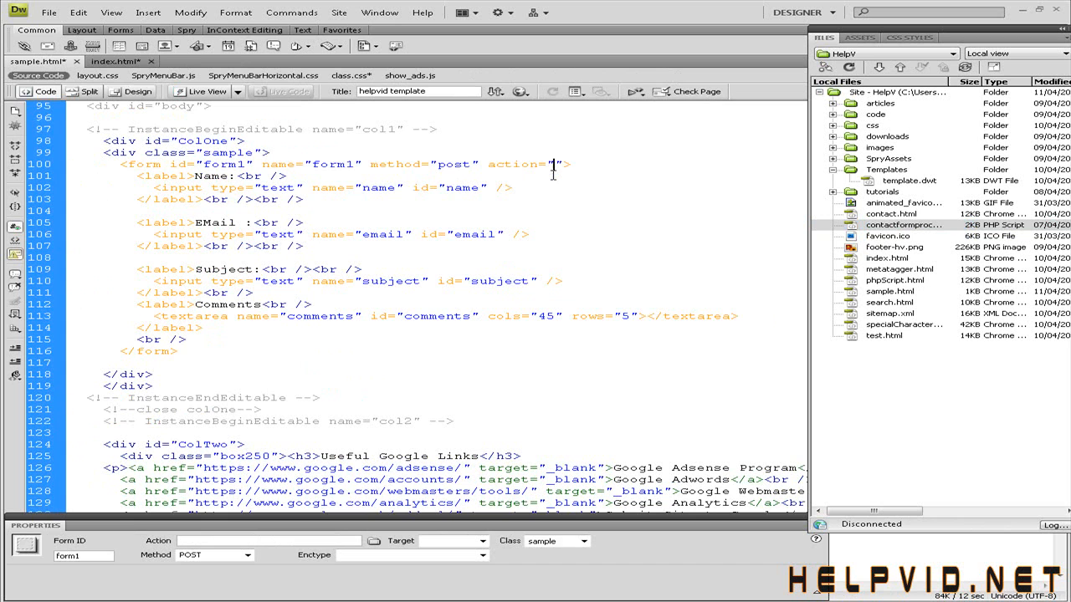
text(contactformprocess.php)
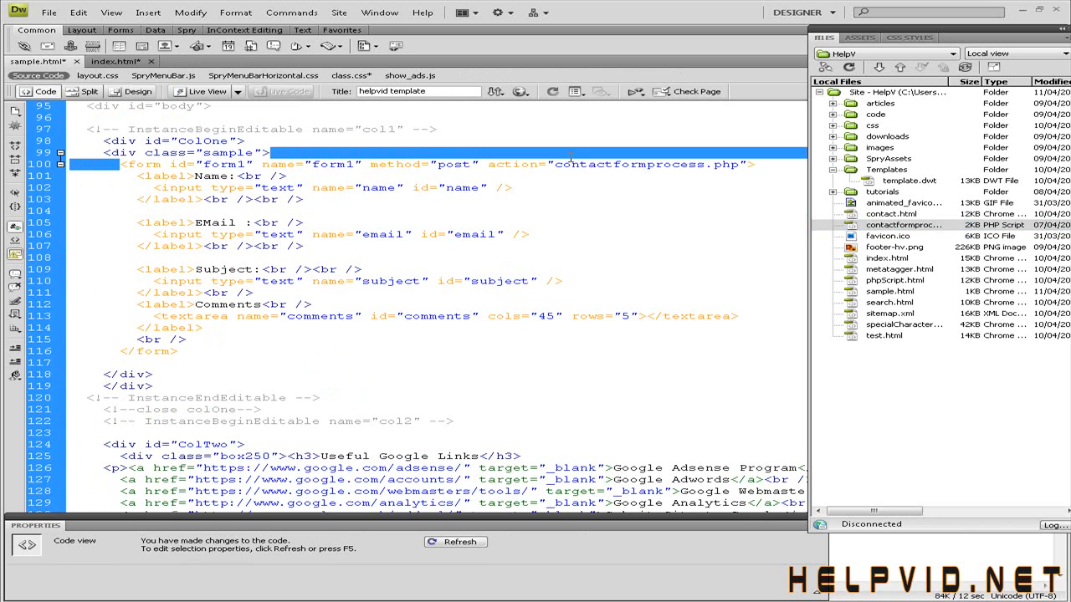
double_click(500, 164)
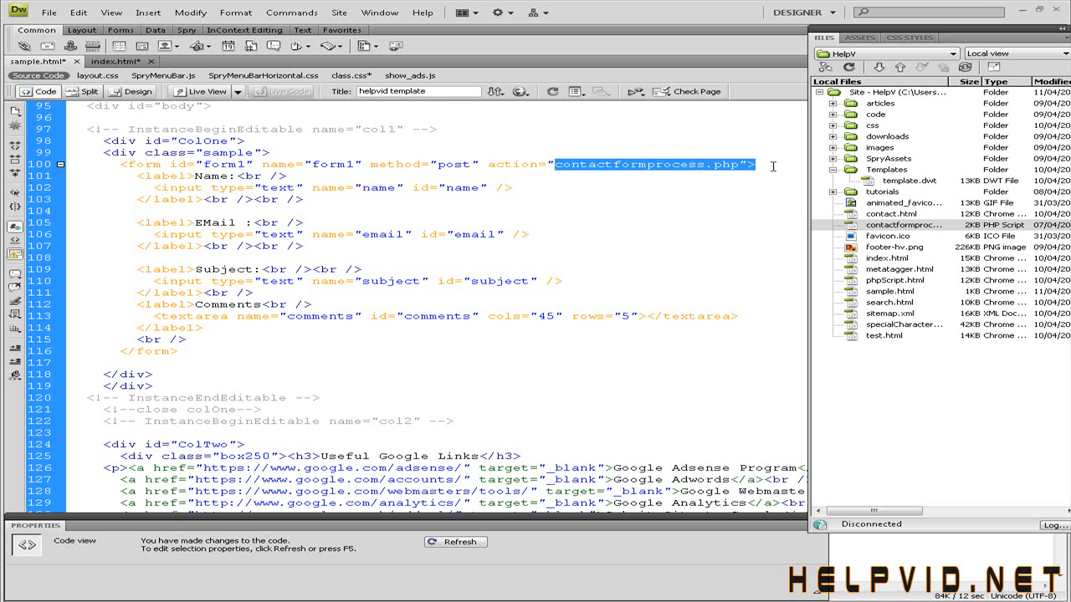
double_click(455, 163)
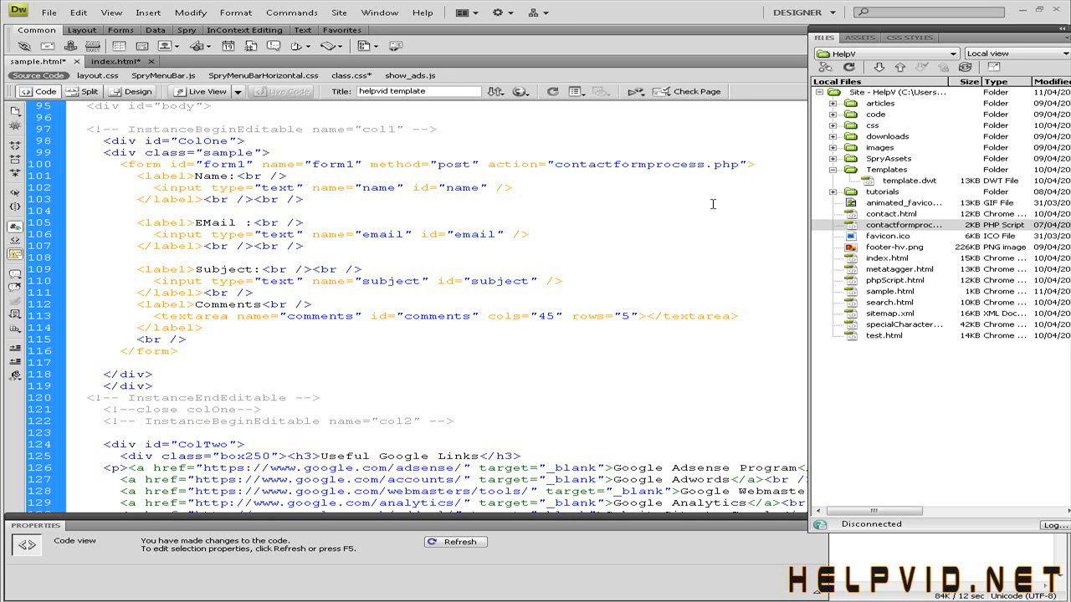
Save all open pages and view sample.html's Name, EMail, Subject and Comments form in Design view.
click(49, 11)
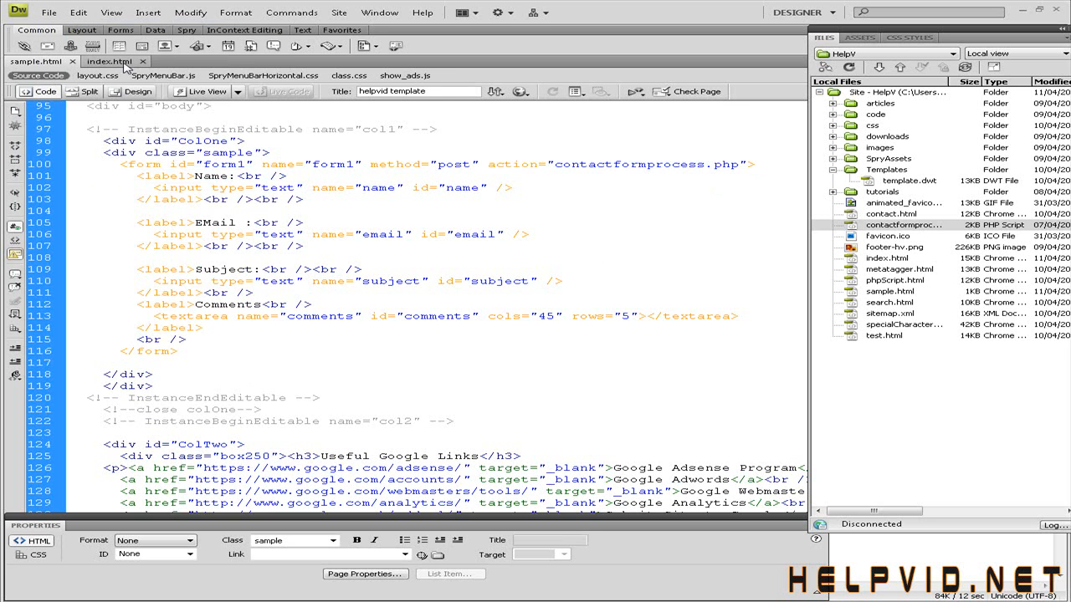
click(137, 91)
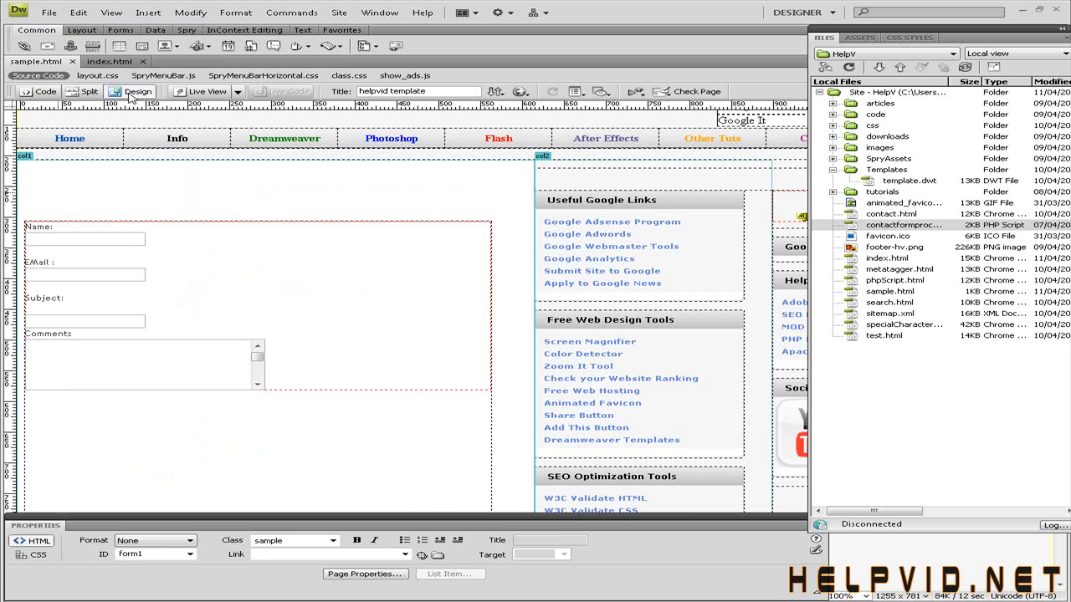